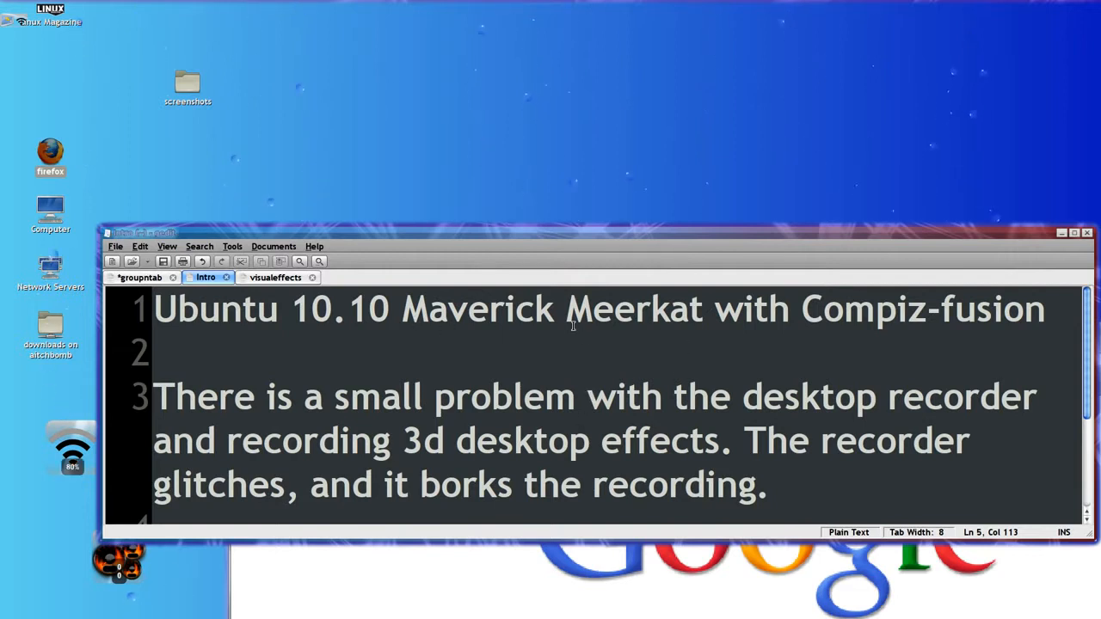
pyautogui.moveTo(689, 389)
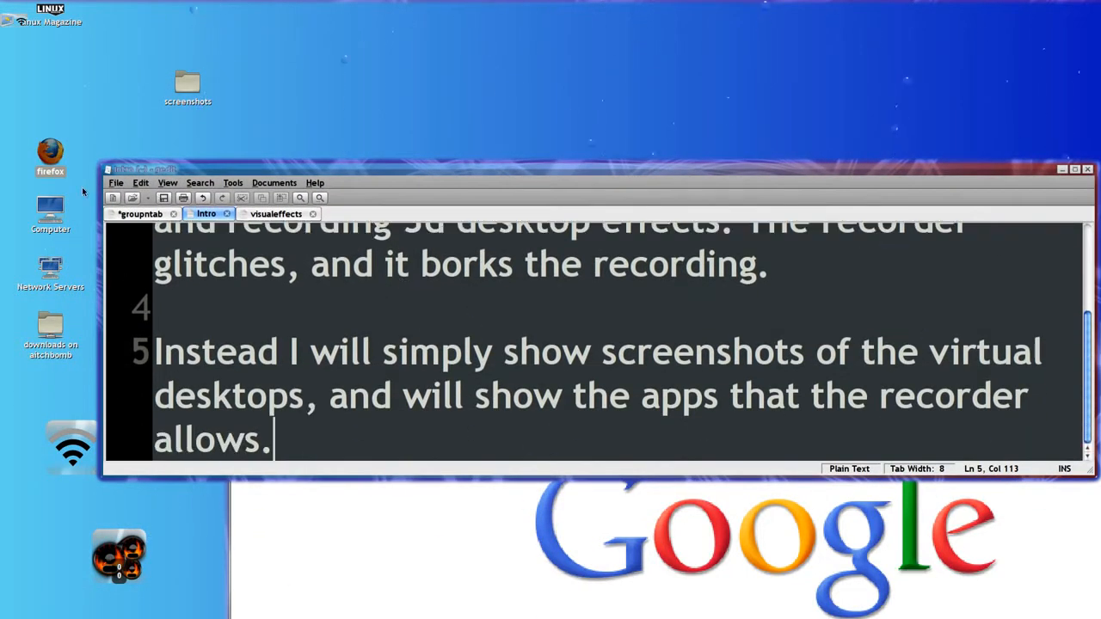
# Show the grouptab notes explaining the Group and Tab addon and scroll through them
pyautogui.click(139, 213)
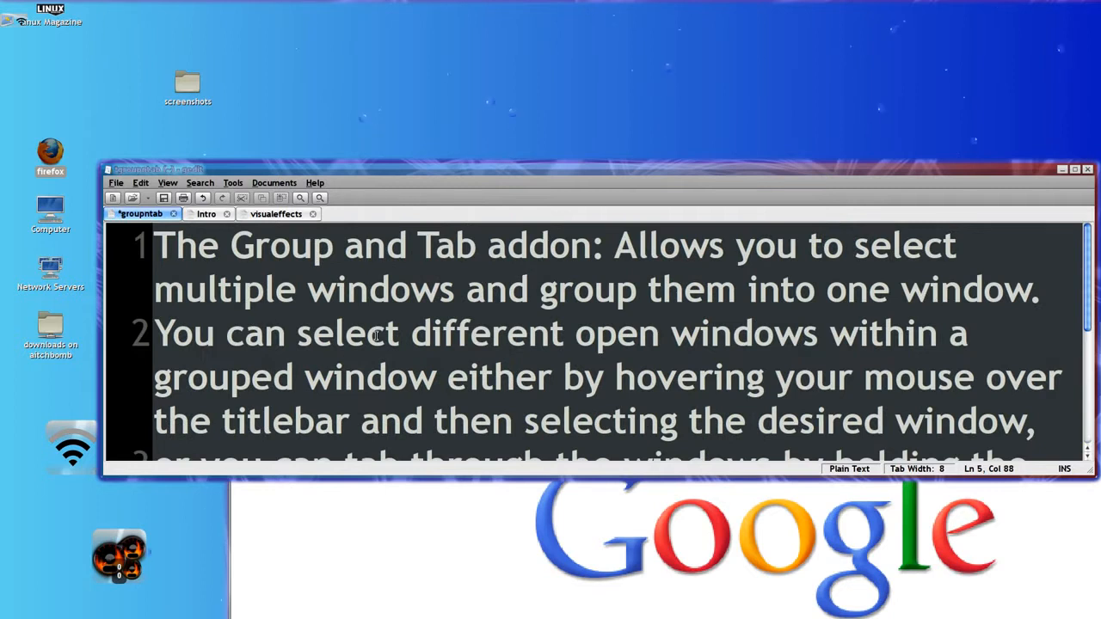
pyautogui.scroll(-3)
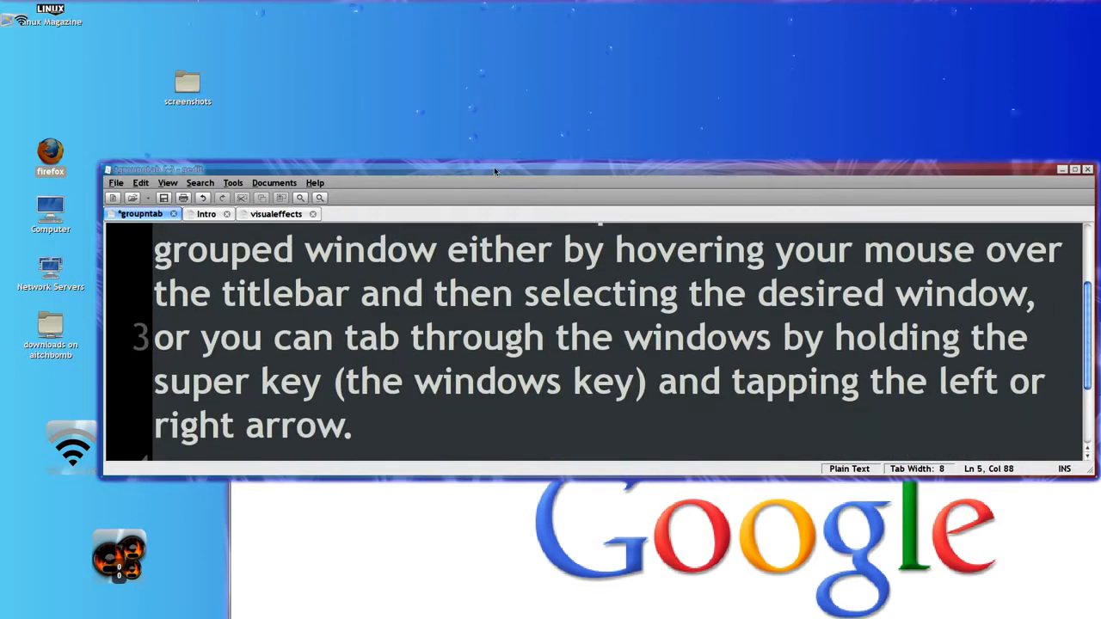
pyautogui.moveTo(456, 455)
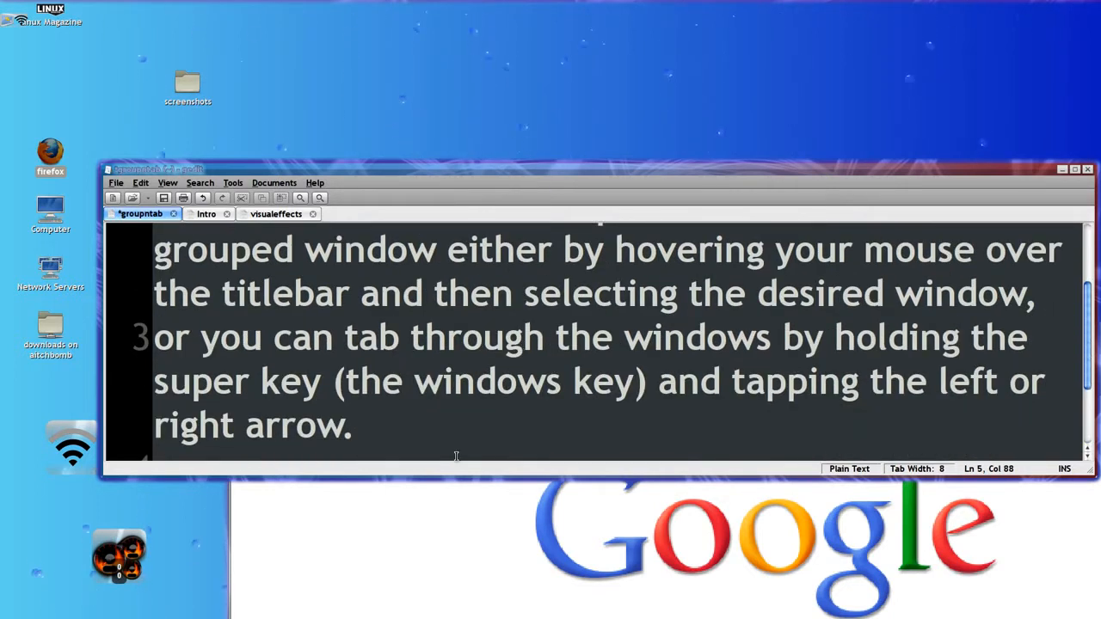
pyautogui.click(375, 423)
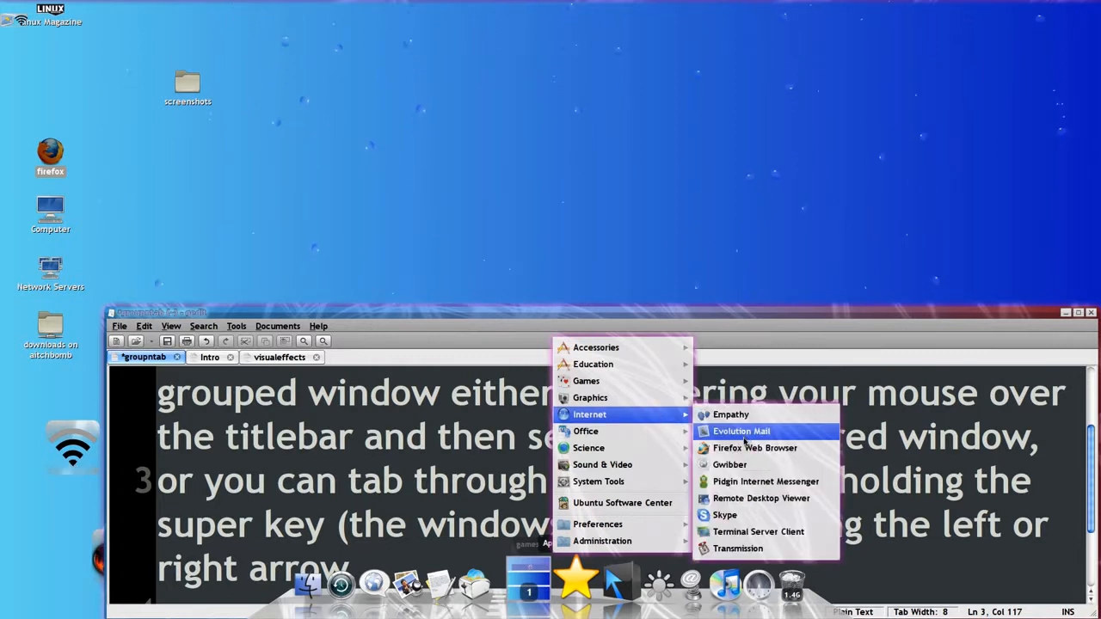
pyautogui.moveTo(753, 447)
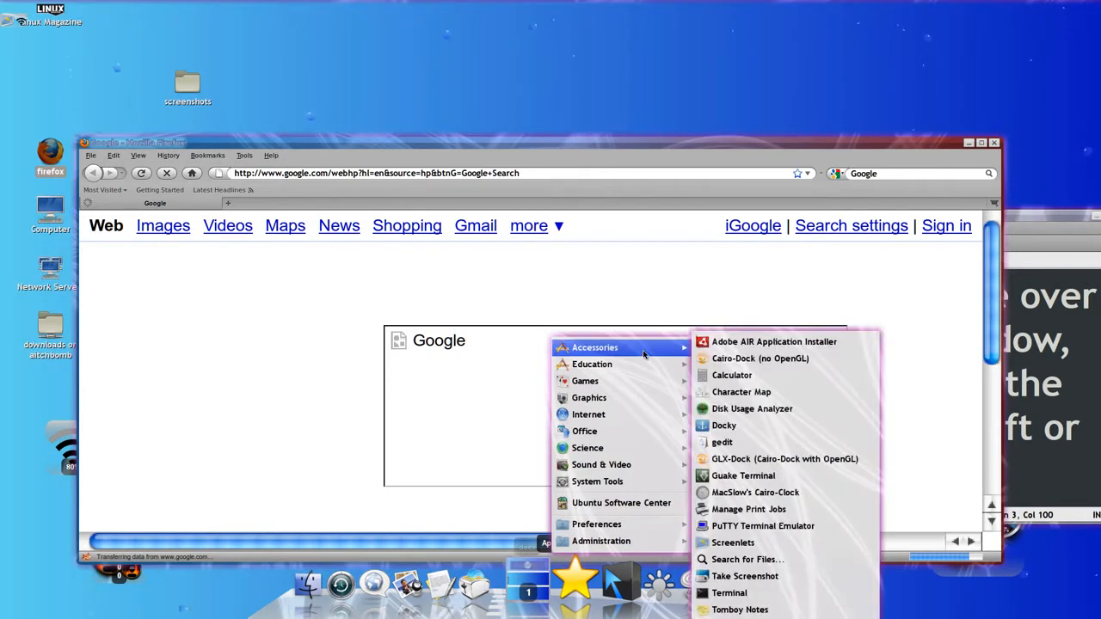
pyautogui.moveTo(775, 340)
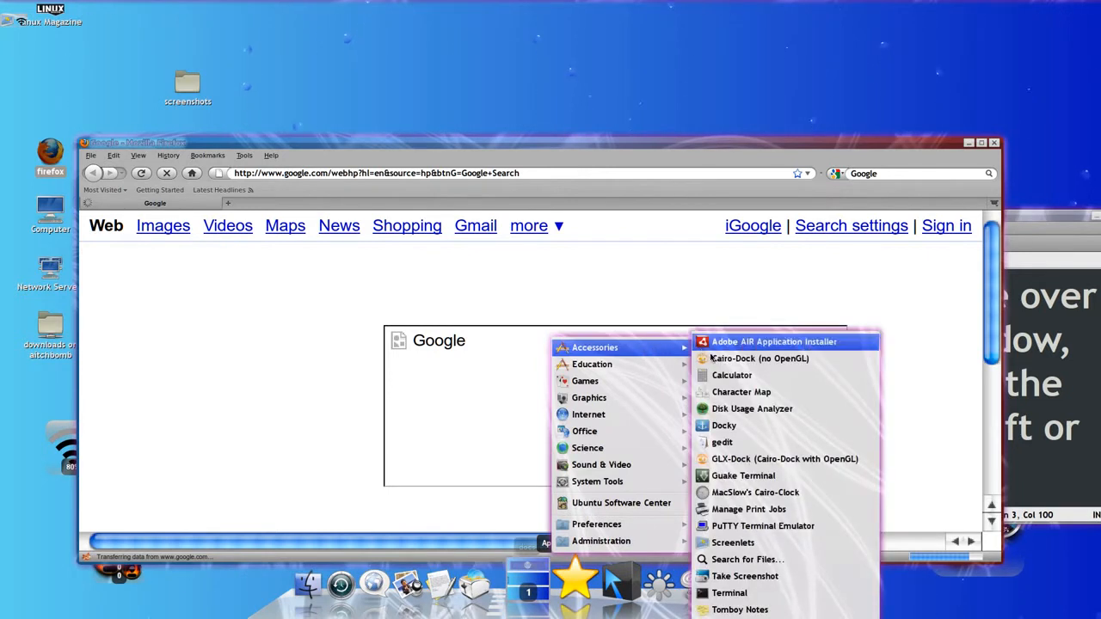
pyautogui.moveTo(733, 542)
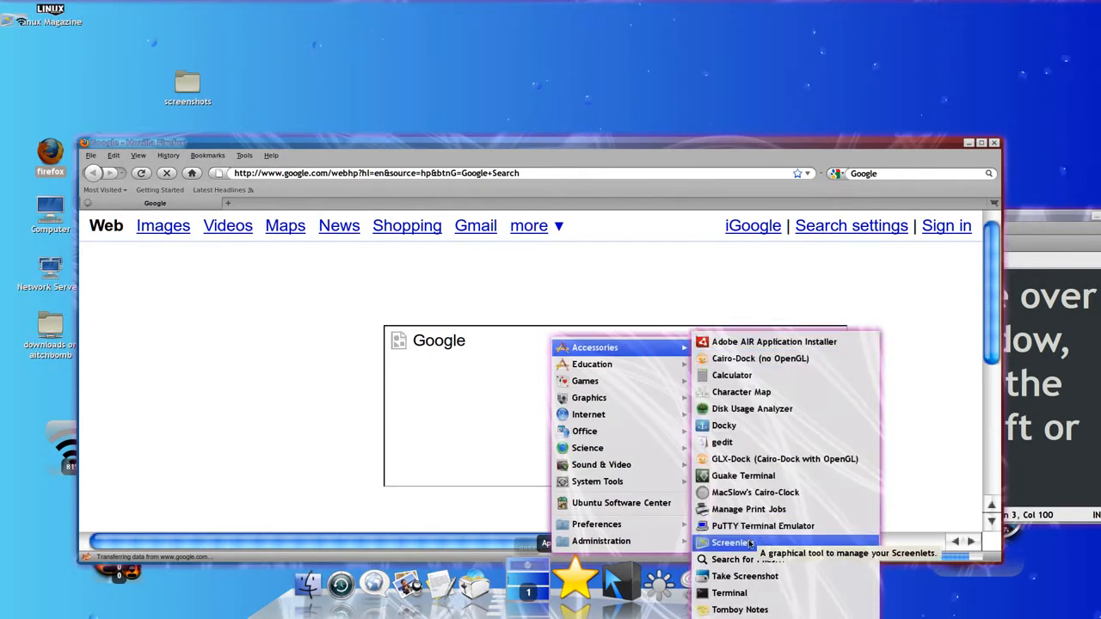
pyautogui.moveTo(764, 526)
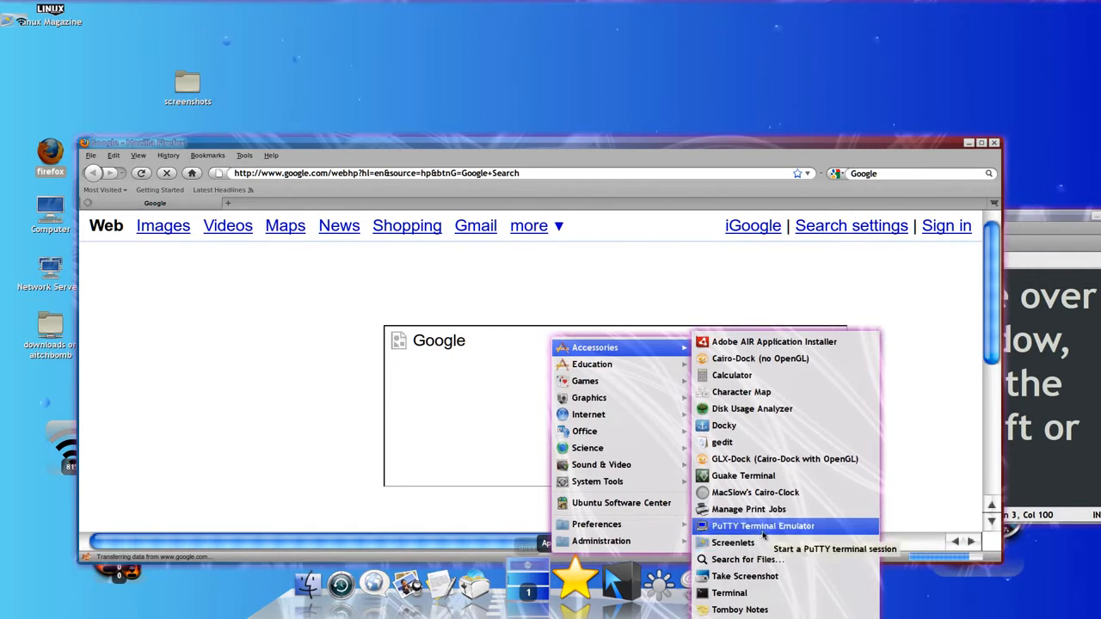
# Launch a terminal emulator from the Accessories category of the Applications menu
pyautogui.click(762, 527)
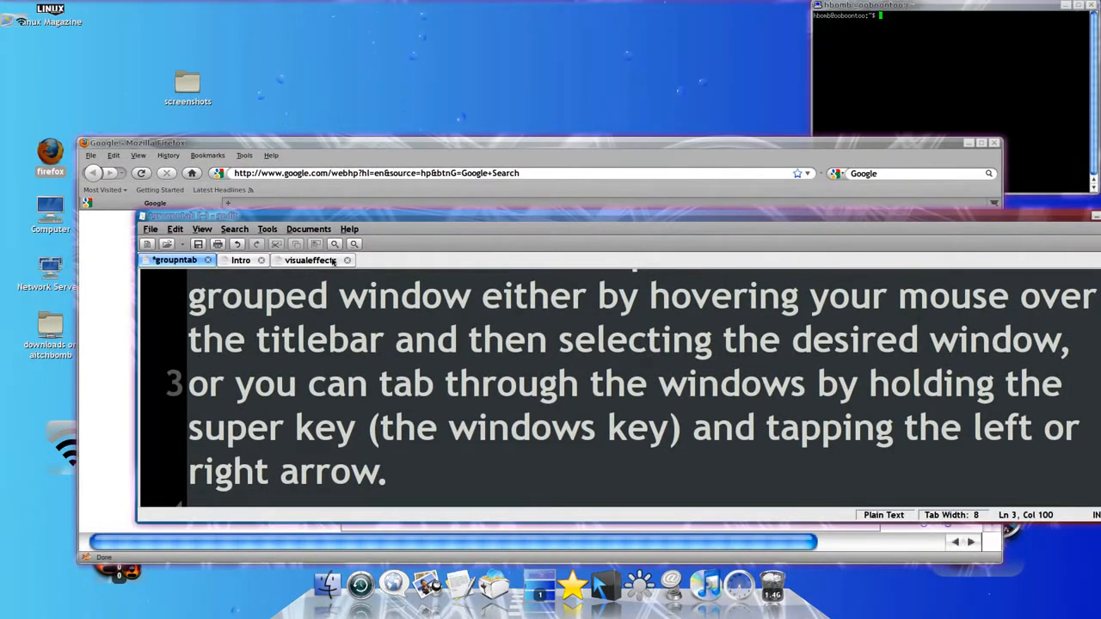
# Show the visualeffects notes and circle the Elements addon line with red Annotate ink
pyautogui.click(310, 260)
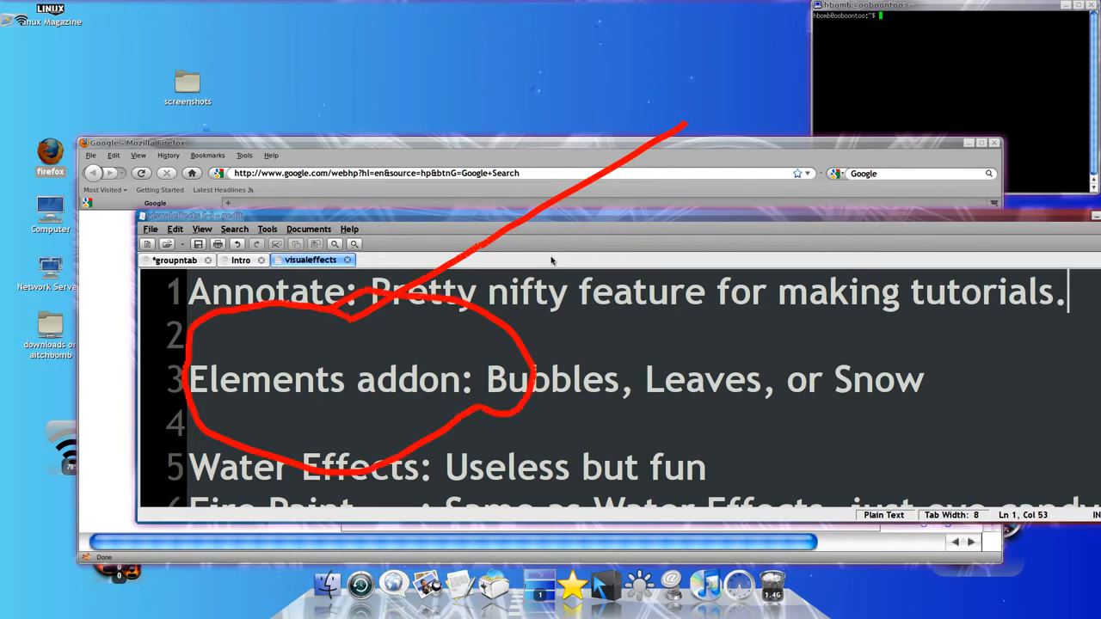
pyautogui.moveTo(468, 105); pyautogui.dragTo(578, 105)
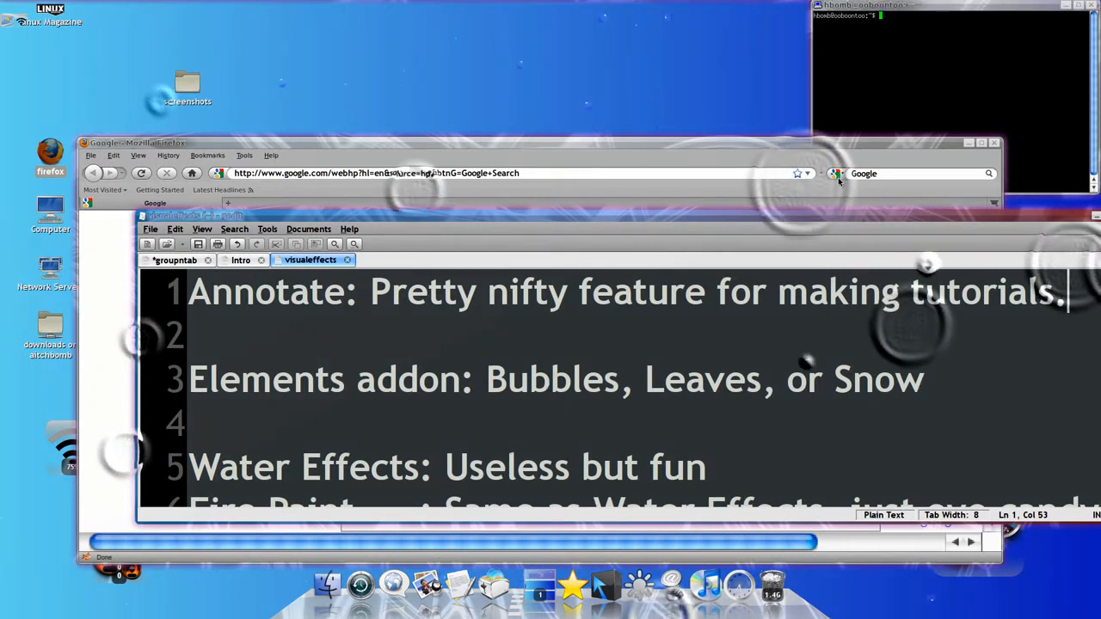
pyautogui.moveTo(836, 172)
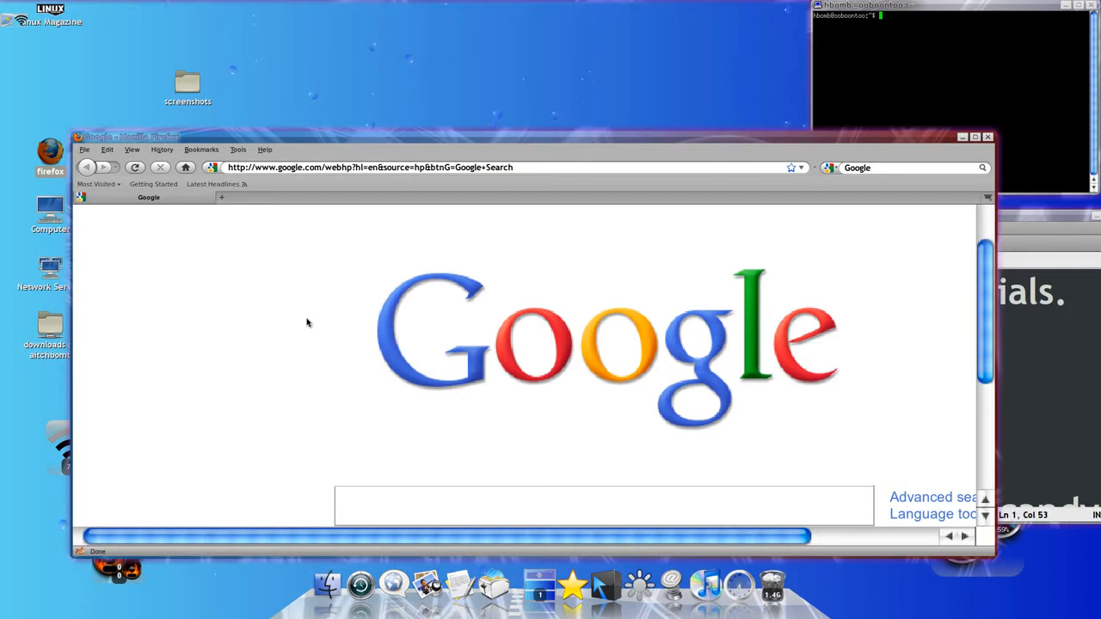
# Raise the Firefox Google page above the gedit notes
pyautogui.click(603, 505)
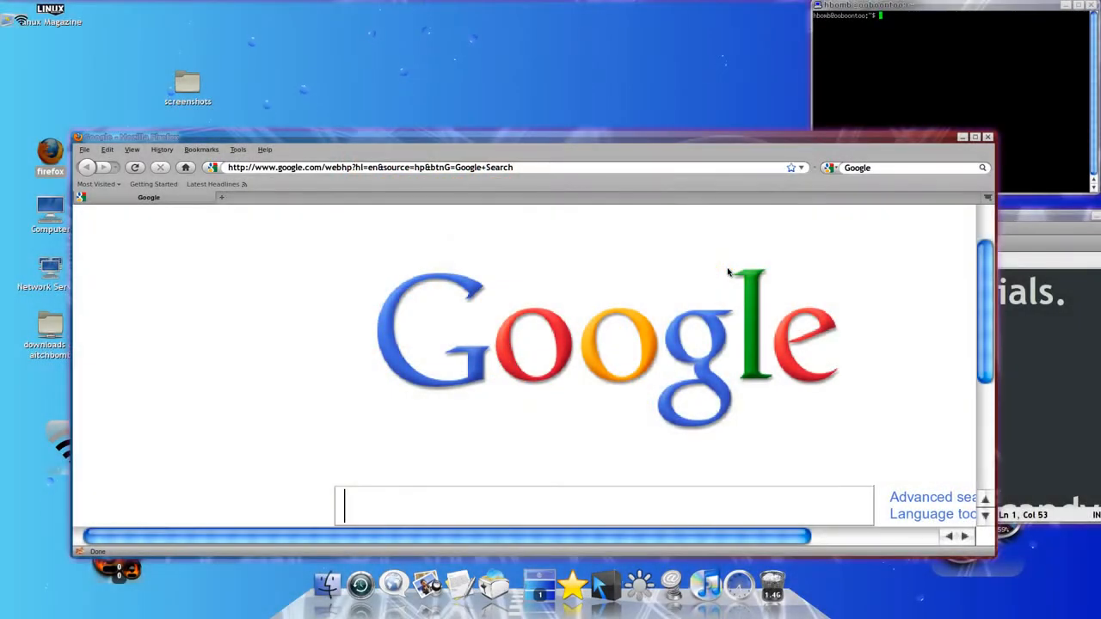
pyautogui.moveTo(578, 214)
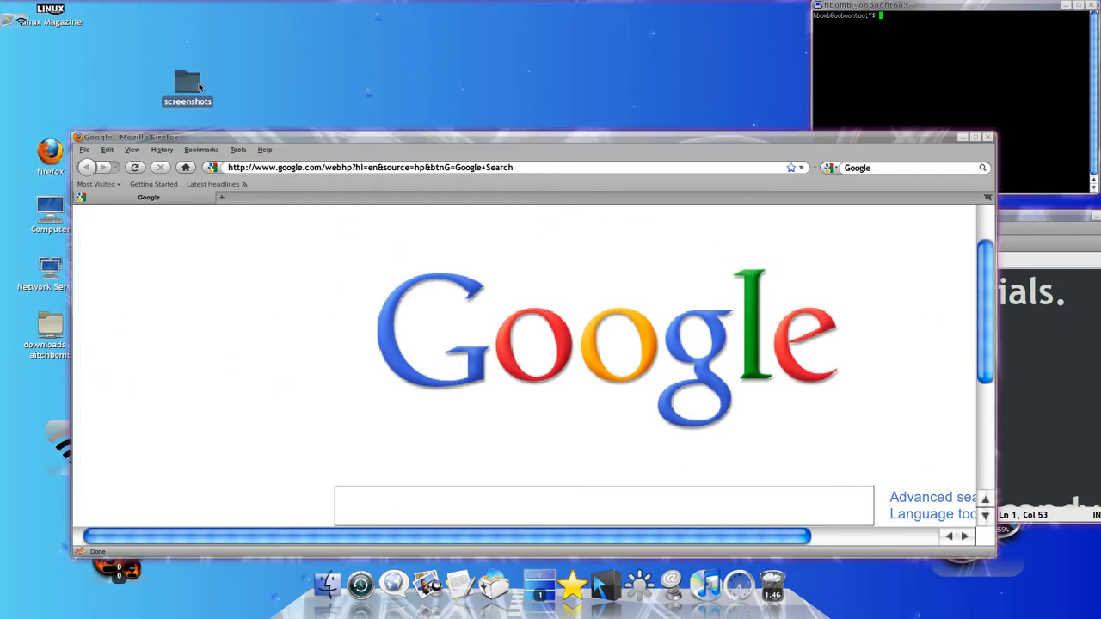
# Open the desktop screenshots folder and view CylinderNgears.png in the image viewer
pyautogui.doubleClick(186, 83)
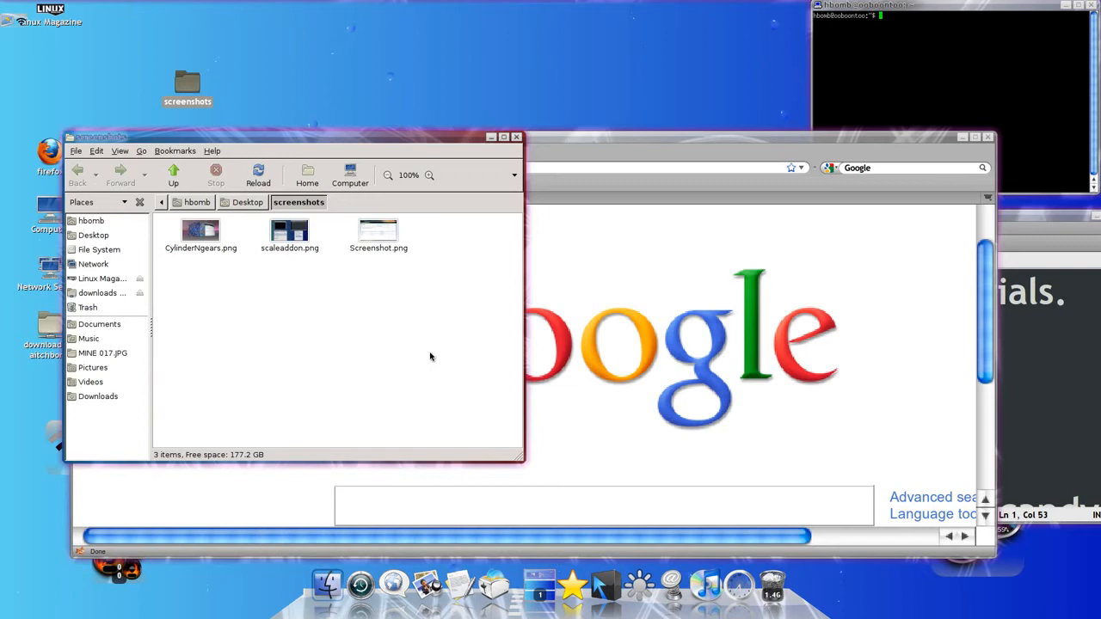
pyautogui.click(200, 231)
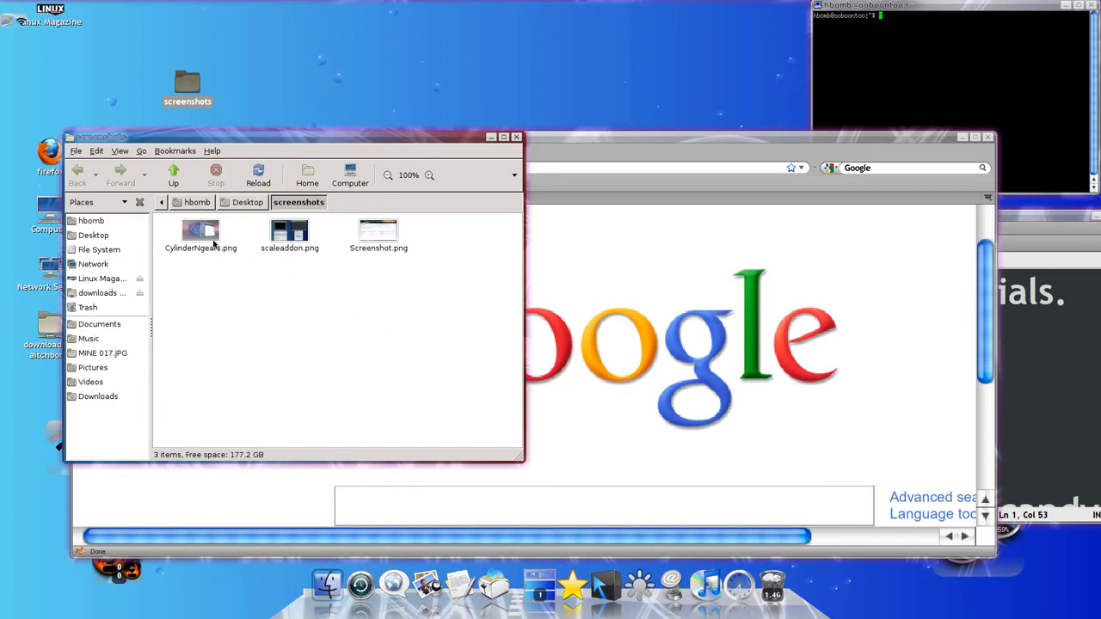
pyautogui.click(200, 232)
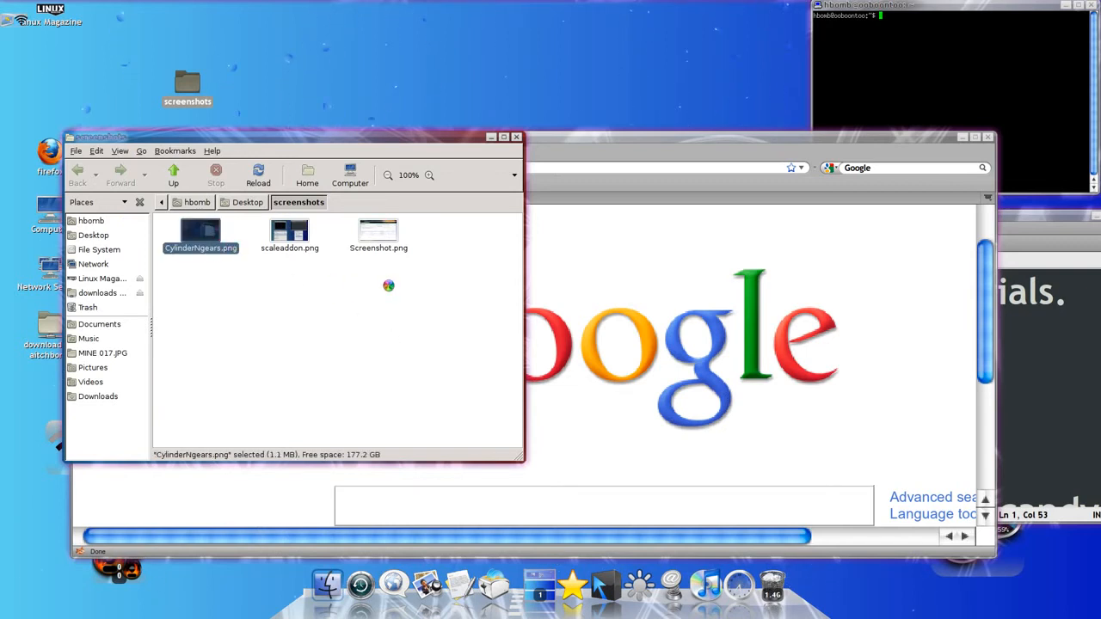
pyautogui.doubleClick(200, 231)
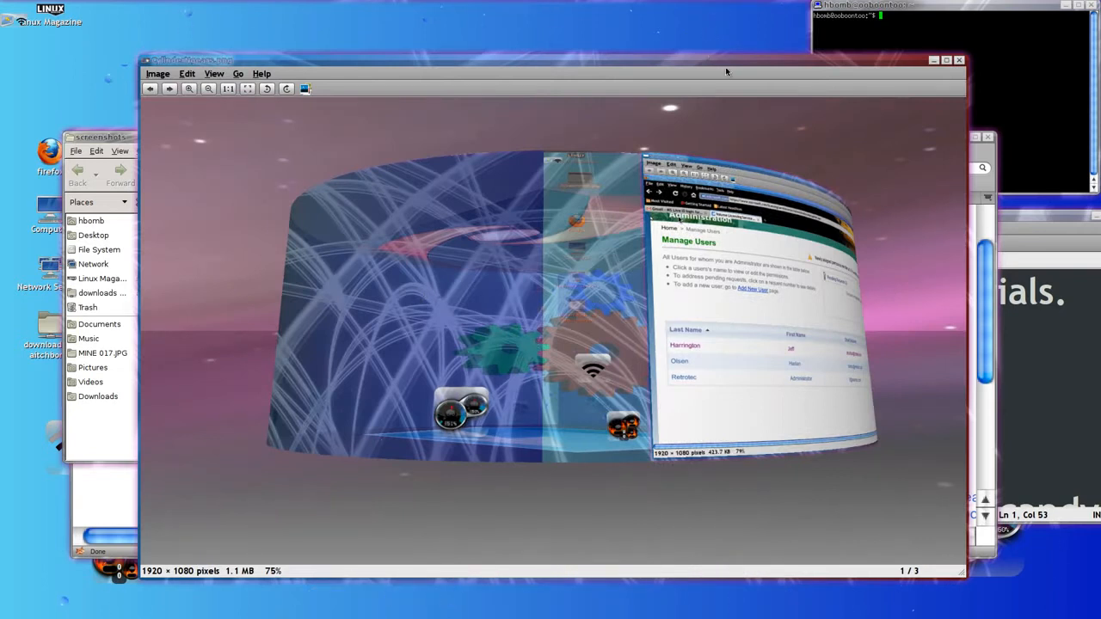
# Enlarge the image viewer showing CylinderNgears.png to fill the screen
pyautogui.click(947, 58)
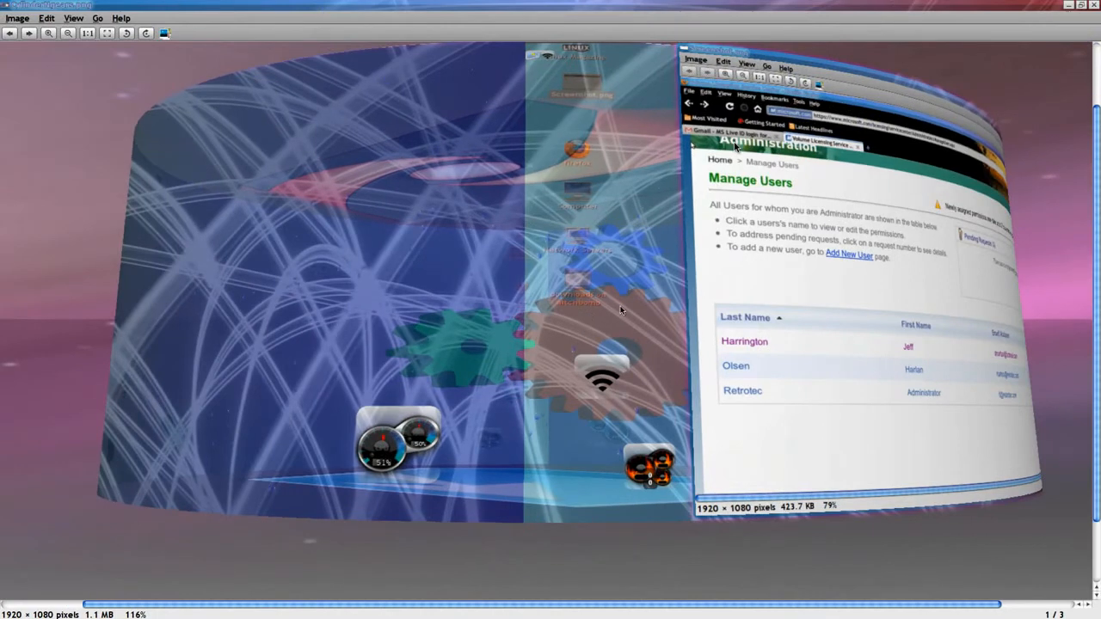
pyautogui.moveTo(367, 158)
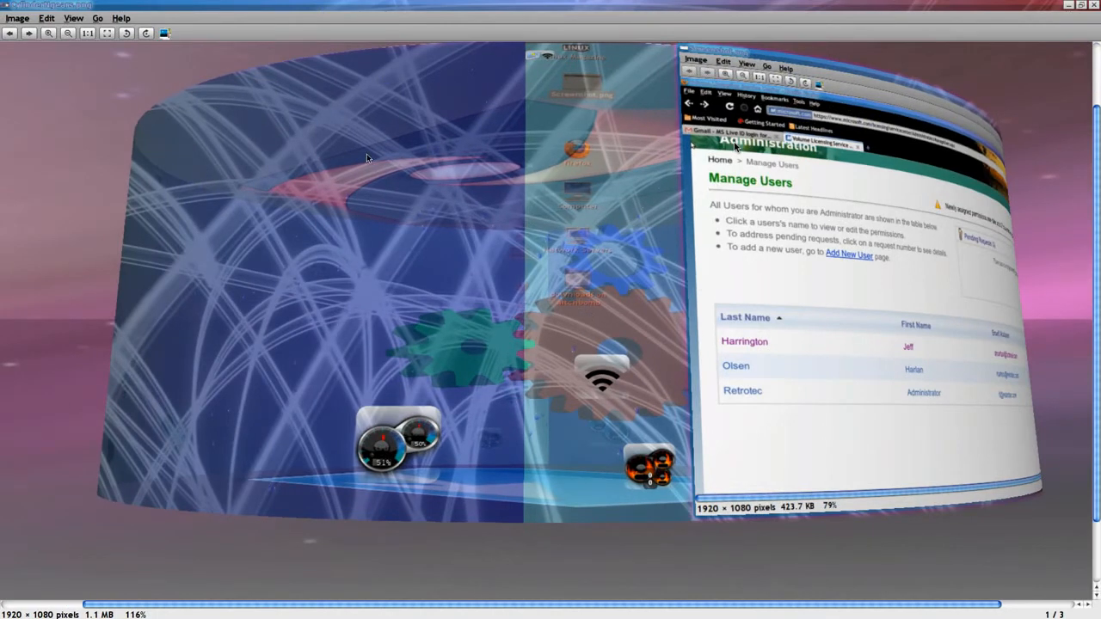
pyautogui.moveTo(367, 351)
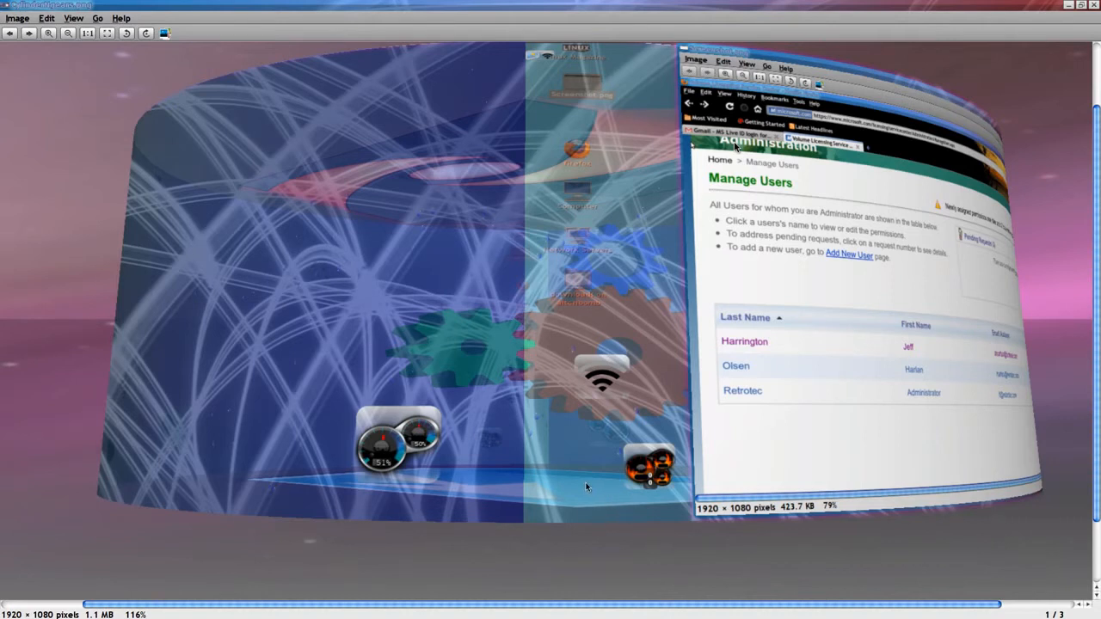
pyautogui.moveTo(698, 395)
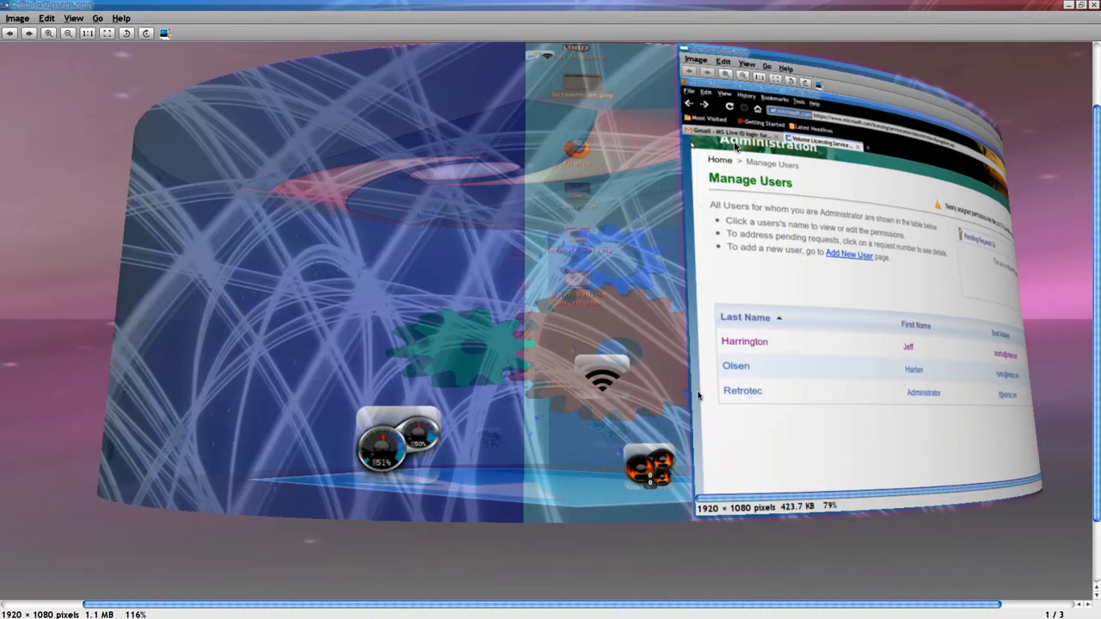
pyautogui.moveTo(495, 336)
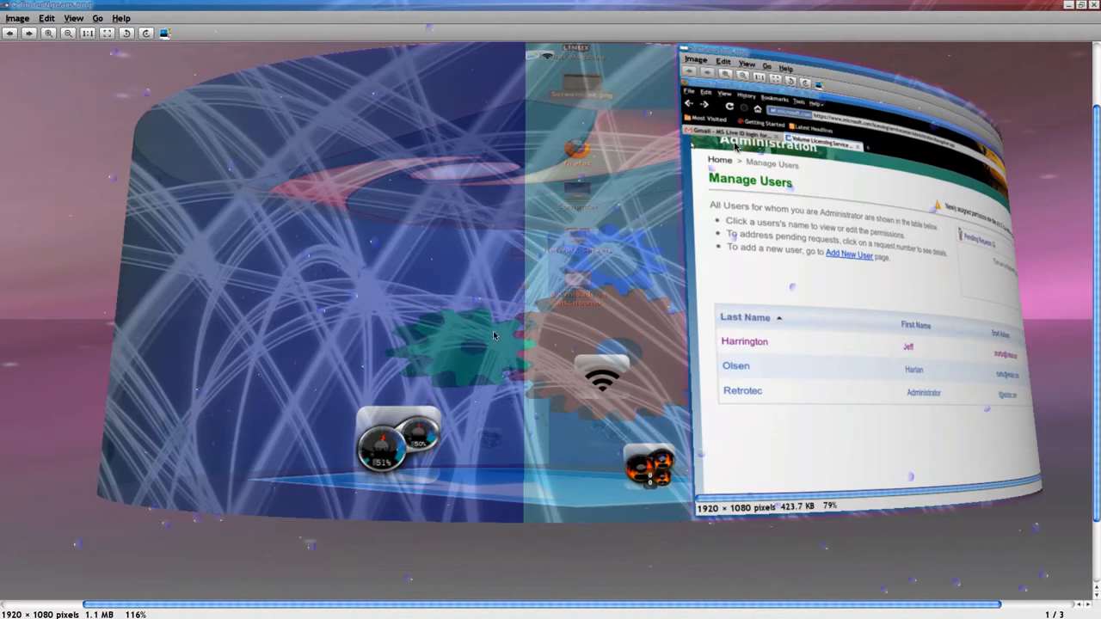
pyautogui.moveTo(843, 170)
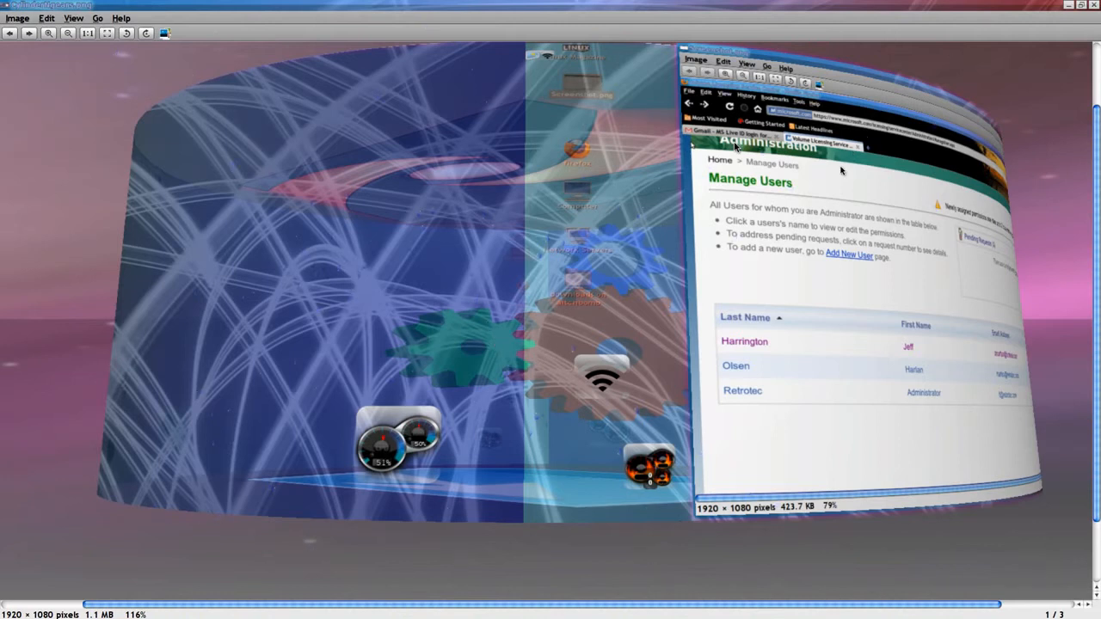
pyautogui.moveTo(549, 350)
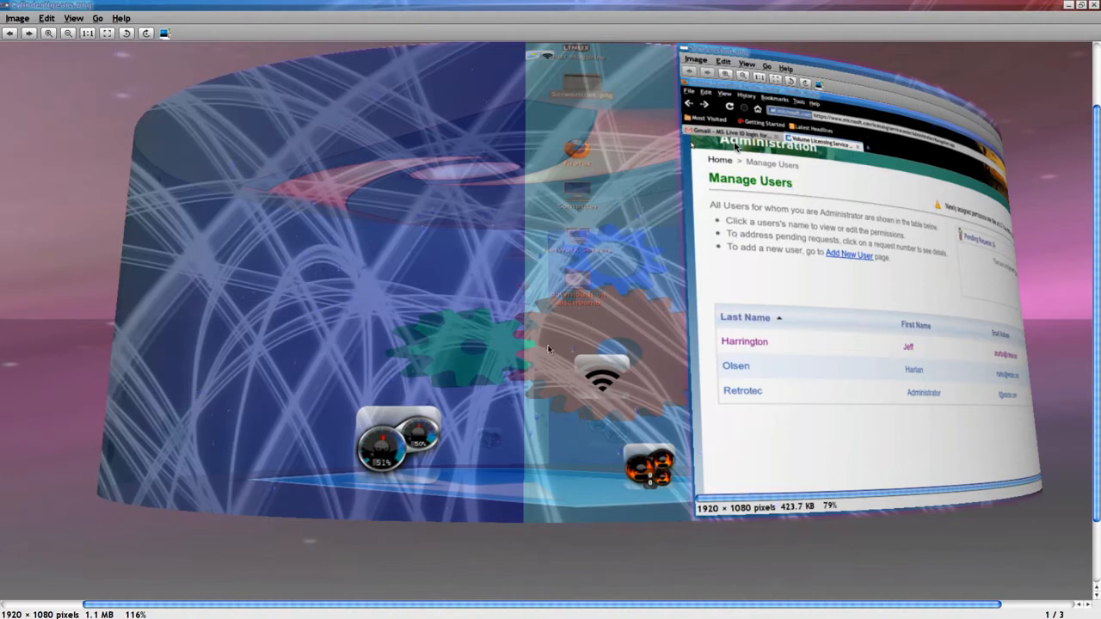
pyautogui.moveTo(602, 480)
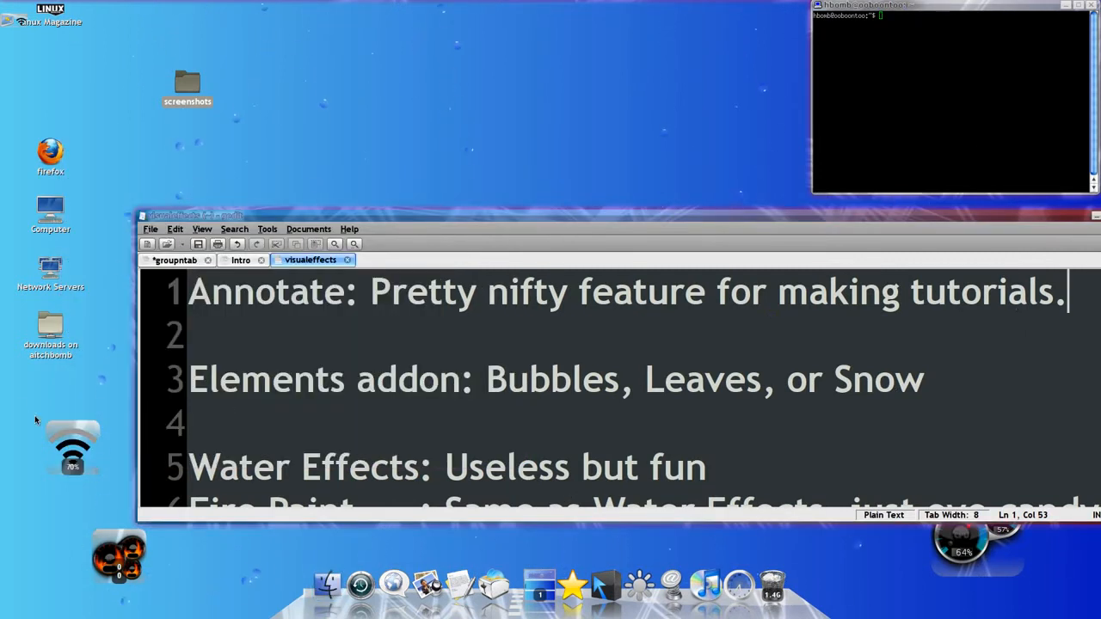
pyautogui.moveTo(858, 200)
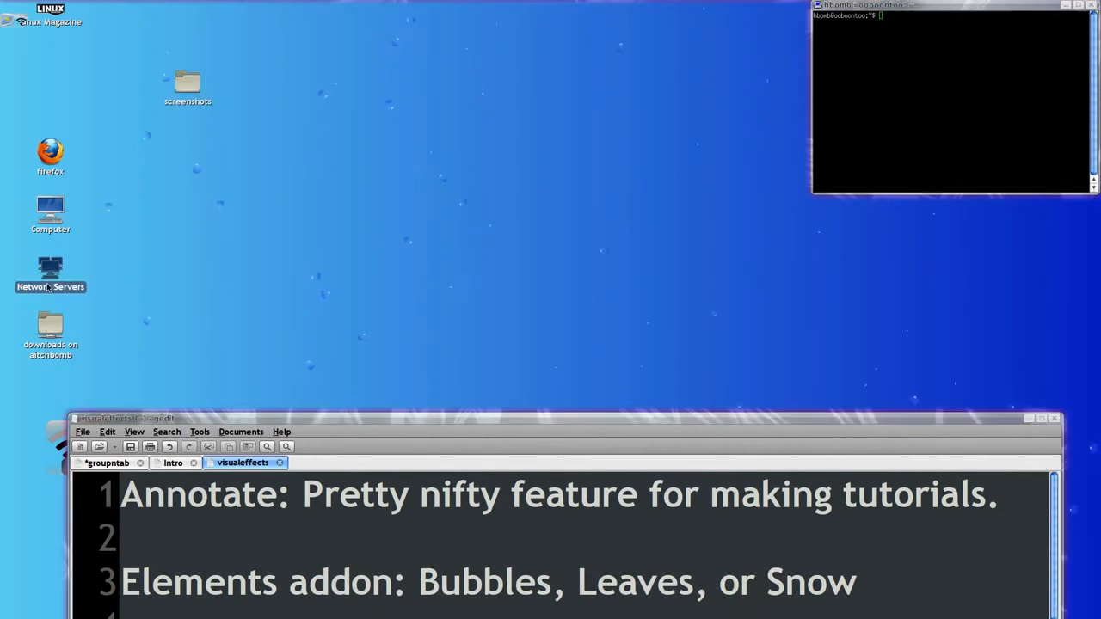
# Browse Network > Windows Network > WORKGROUP into AITCHBOMB's shares, start the Clash Of The Titans video, then stop it loading
pyautogui.doubleClick(50, 276)
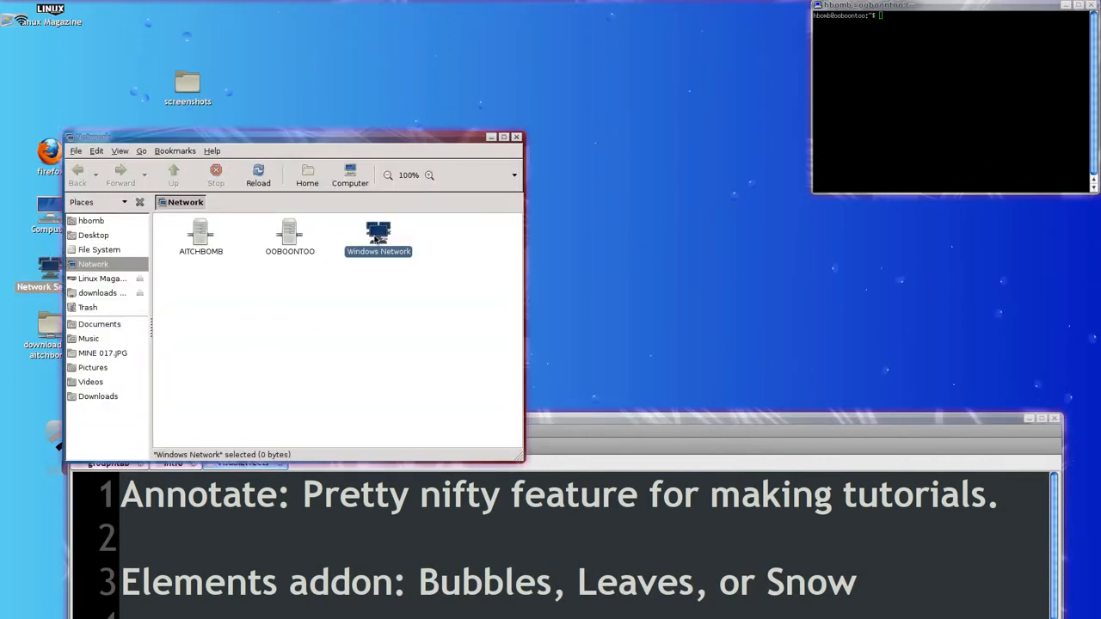
pyautogui.doubleClick(379, 237)
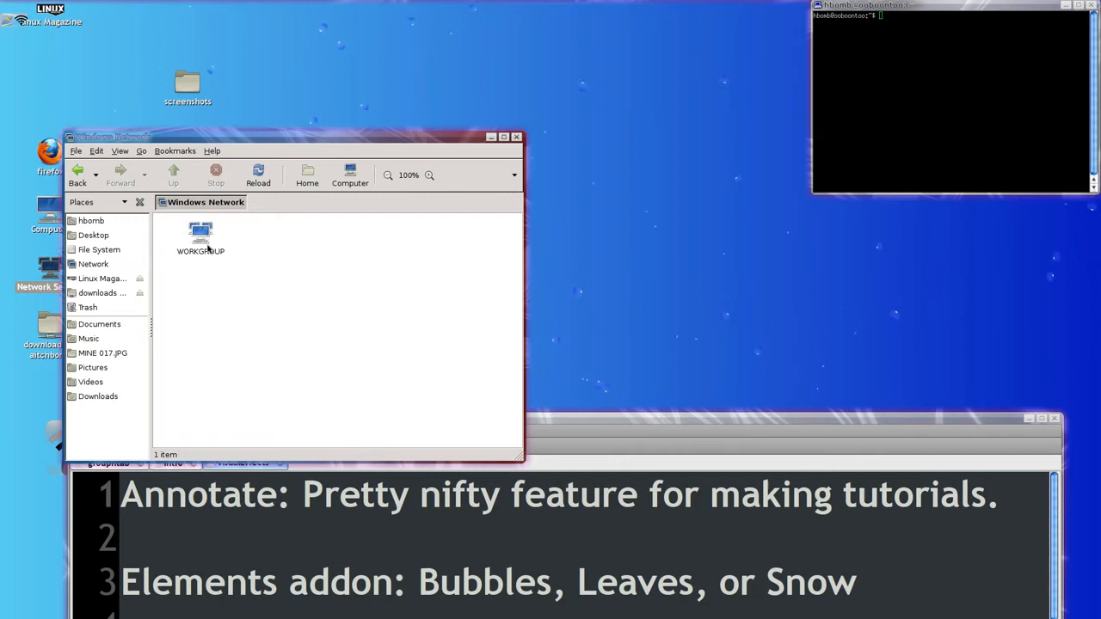
pyautogui.doubleClick(200, 237)
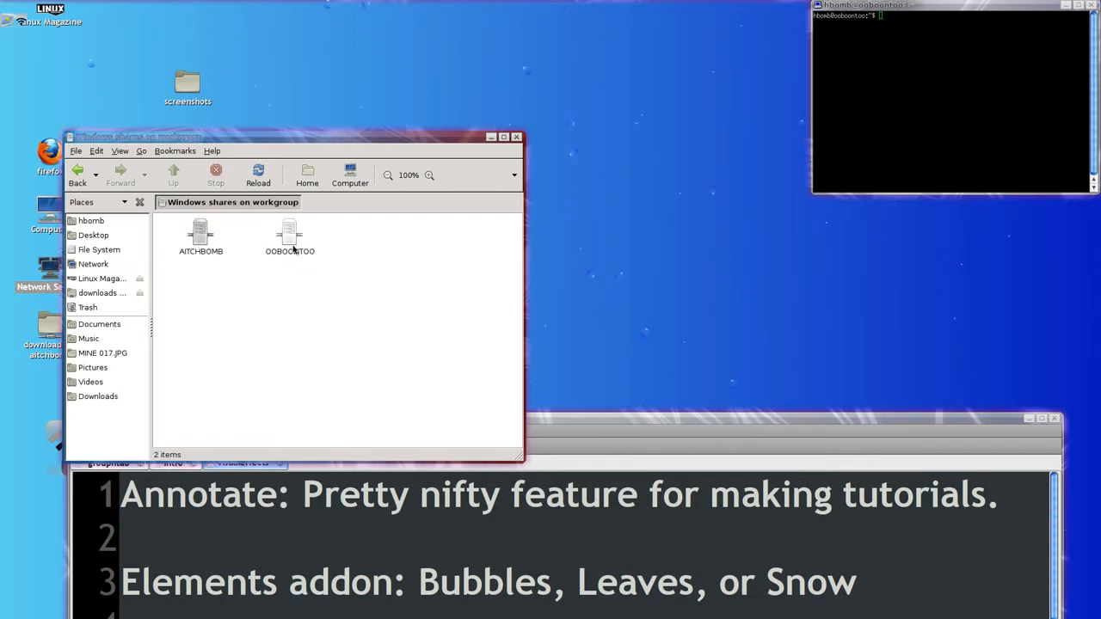
pyautogui.doubleClick(200, 238)
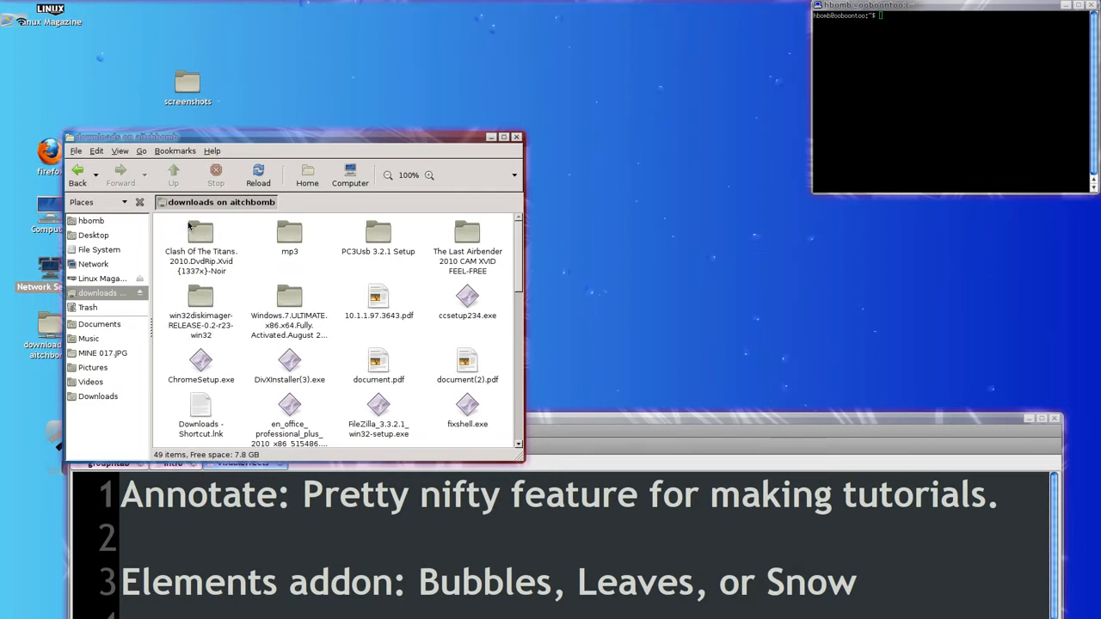
pyautogui.doubleClick(200, 232)
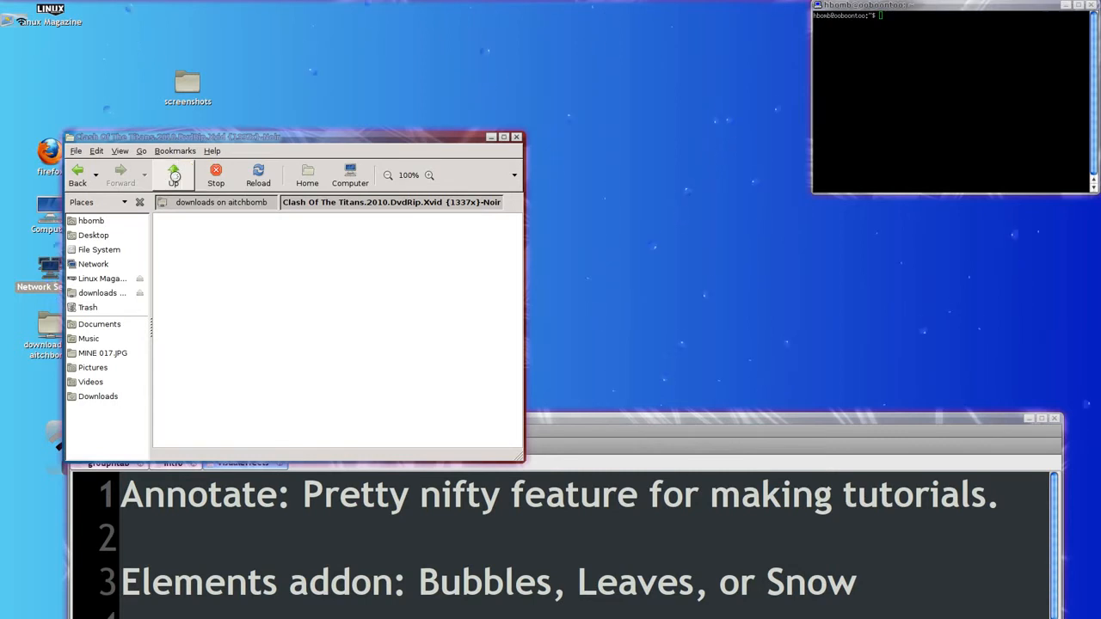
pyautogui.click(172, 172)
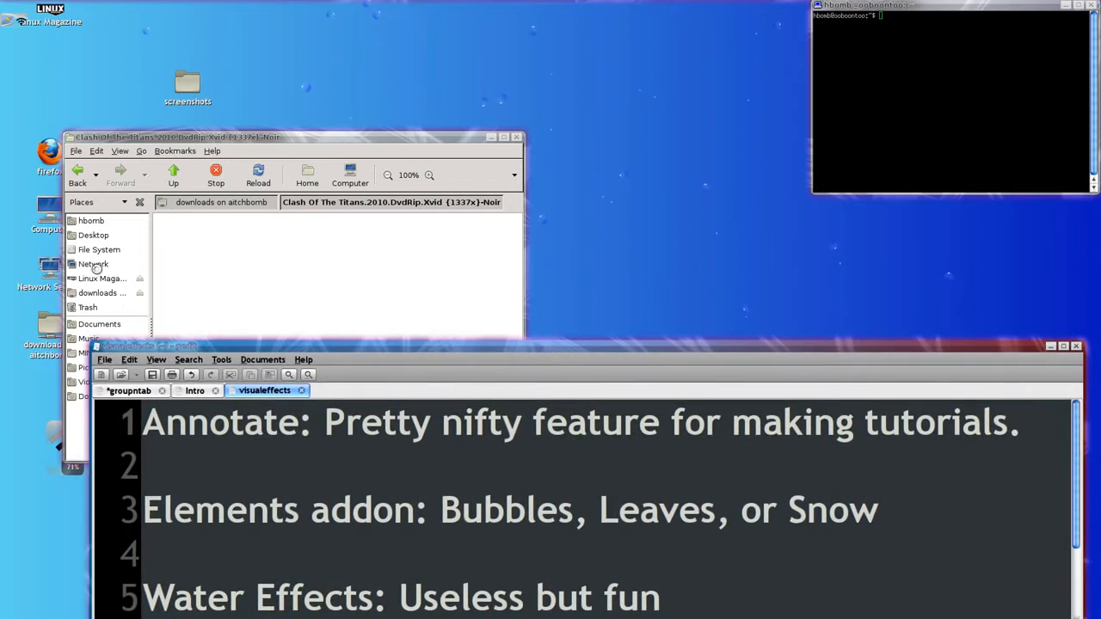
# Mount the hbomb share on OOBOONTOO and explore Downloads > vidShare, inspecting a video file there
pyautogui.click(93, 265)
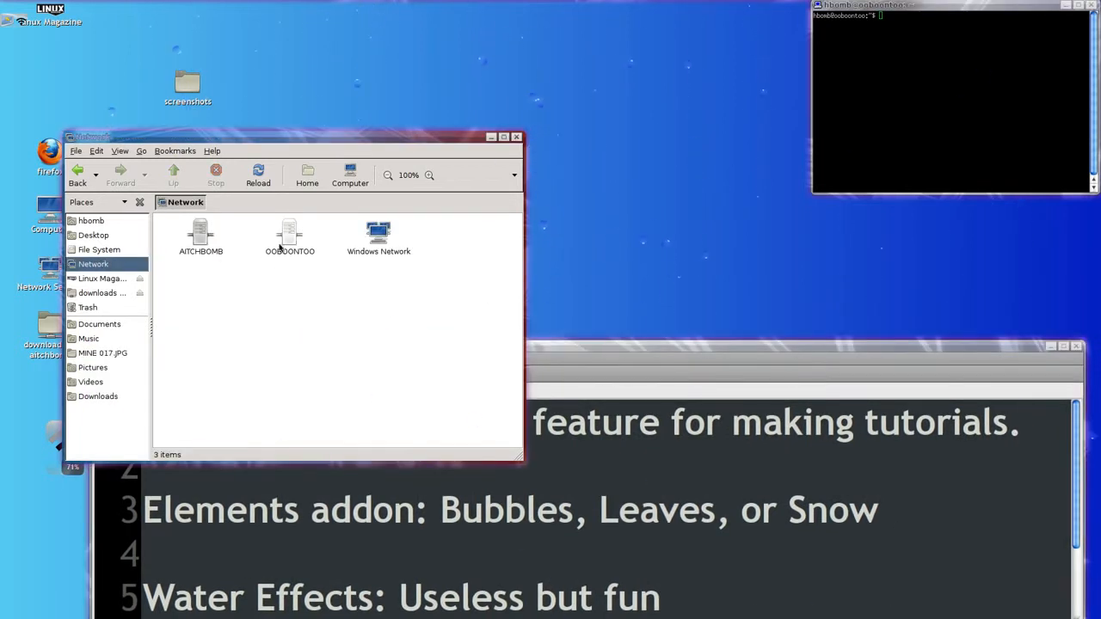
pyautogui.doubleClick(289, 237)
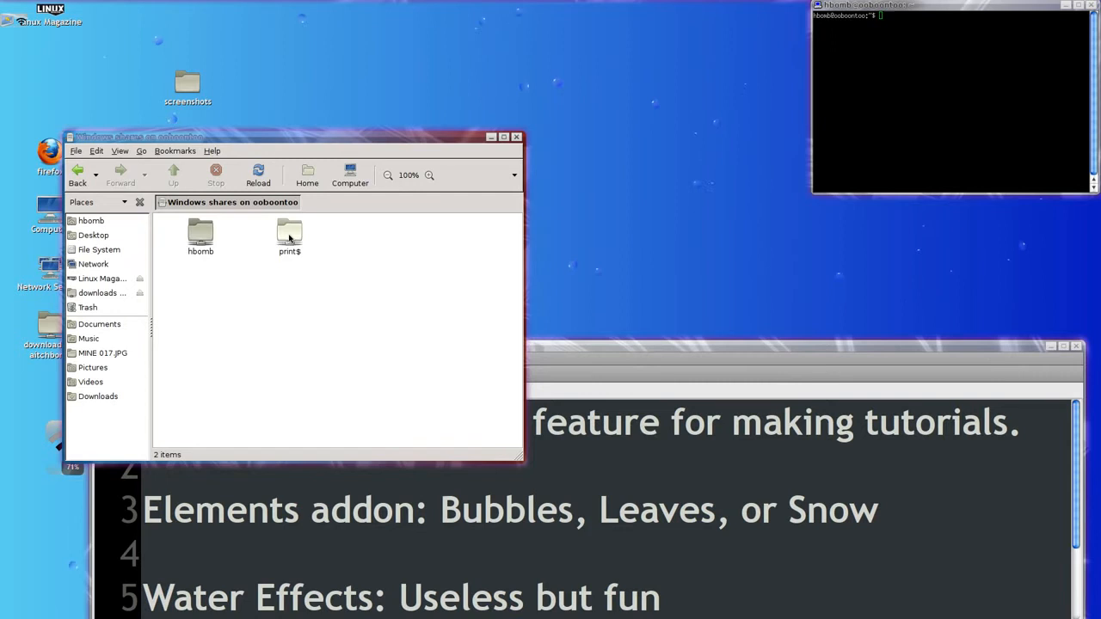
pyautogui.doubleClick(200, 233)
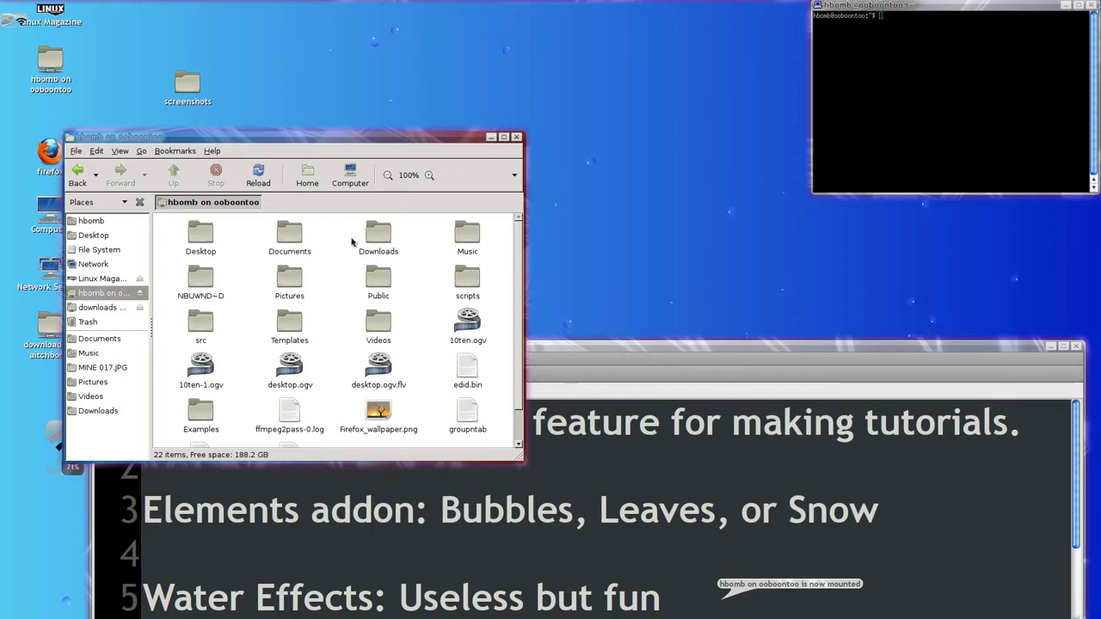
pyautogui.moveTo(420, 244)
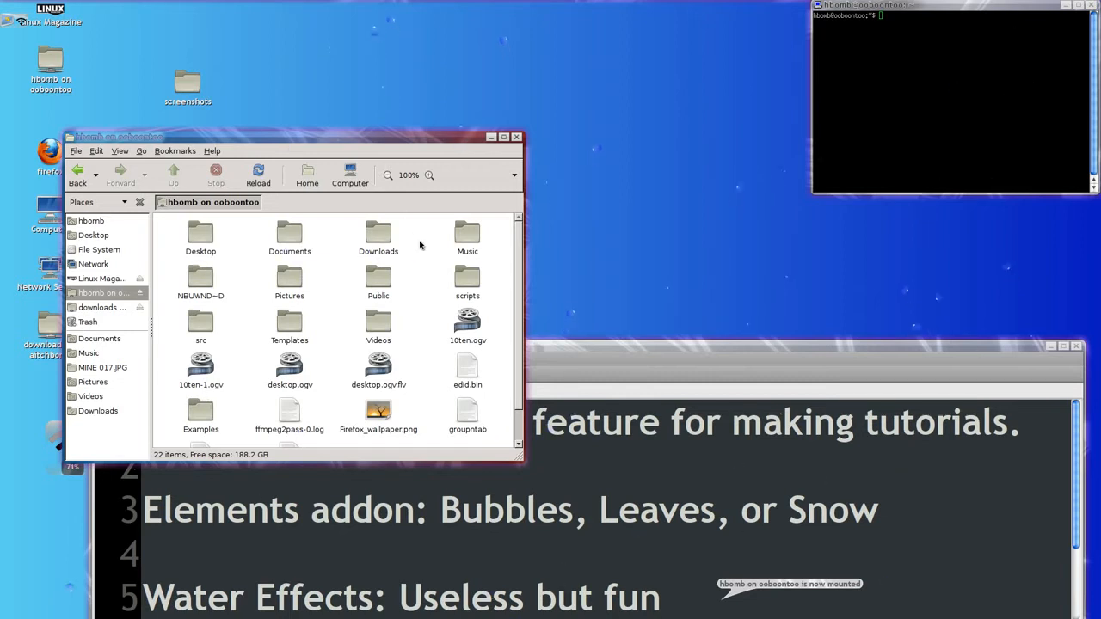
pyautogui.doubleClick(379, 232)
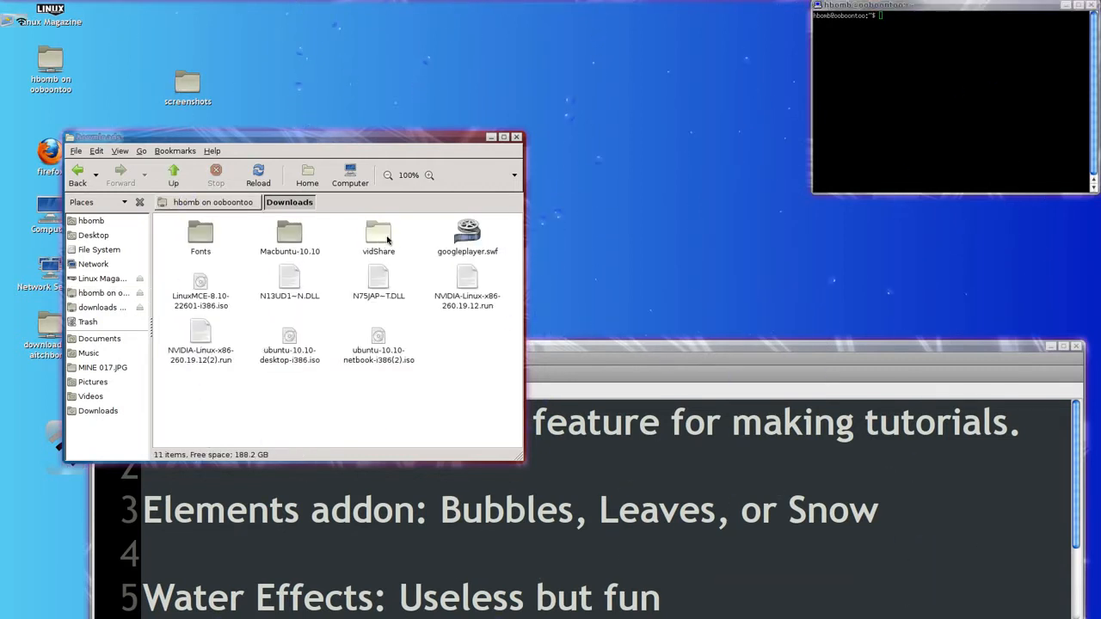
pyautogui.doubleClick(378, 232)
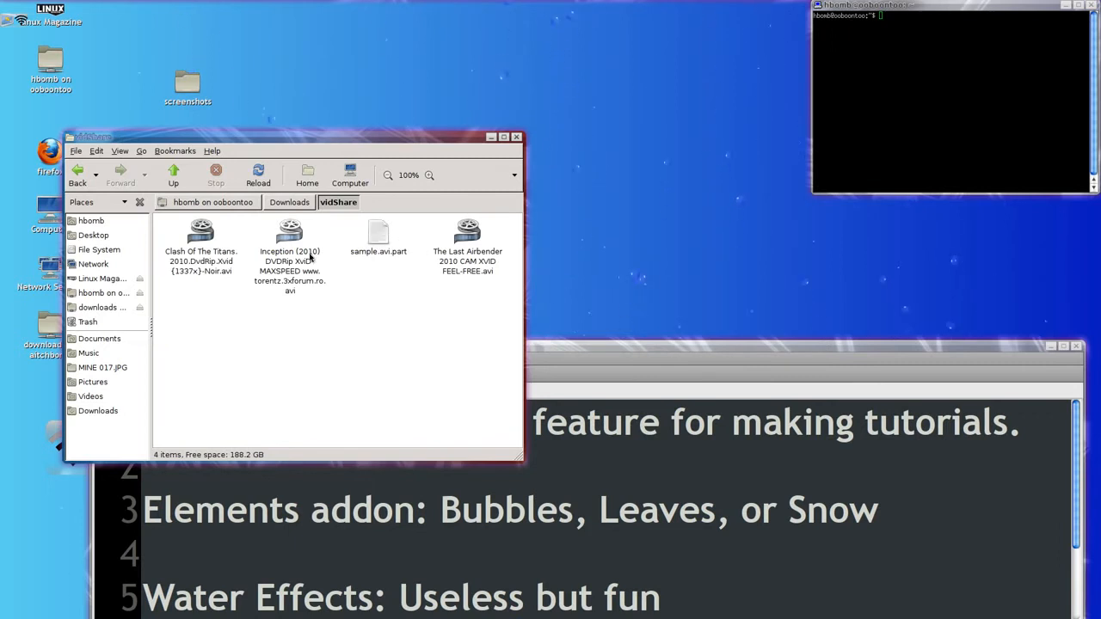
pyautogui.rightClick(200, 238)
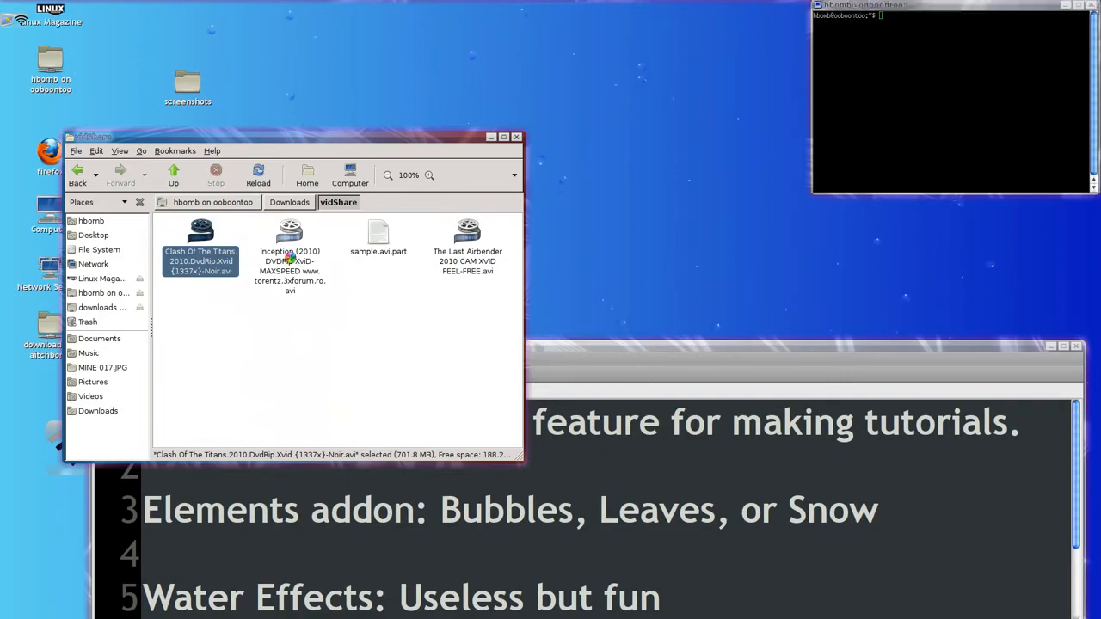
pyautogui.doubleClick(199, 233)
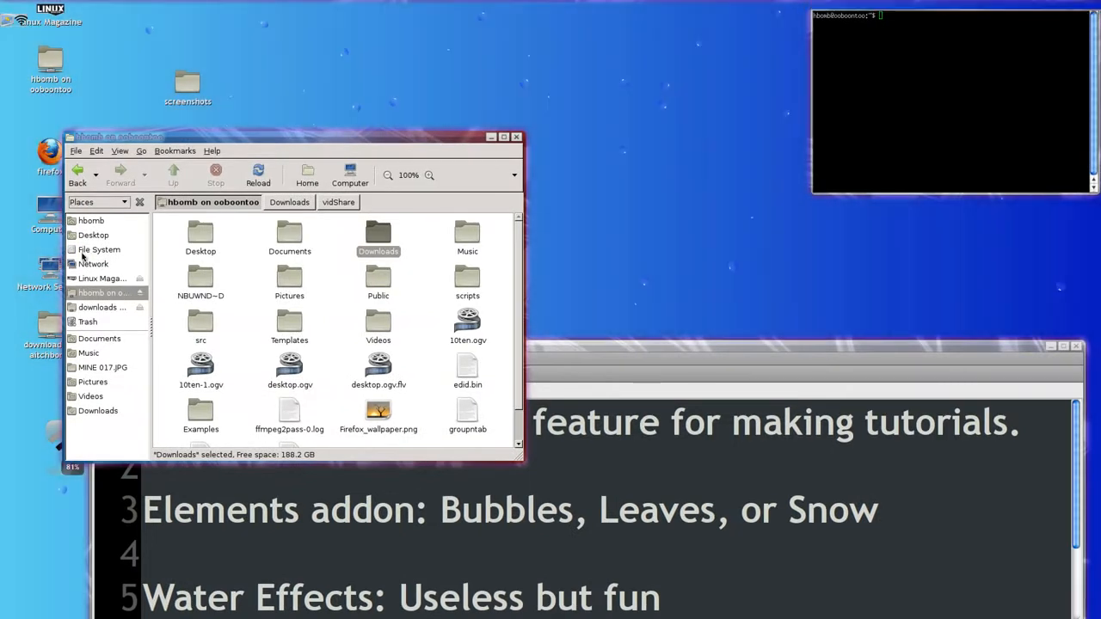
# Revisit AITCHBOMB's Downloads share and the mounted hbomb share, then list the Windows computer's shared folders
pyautogui.click(93, 265)
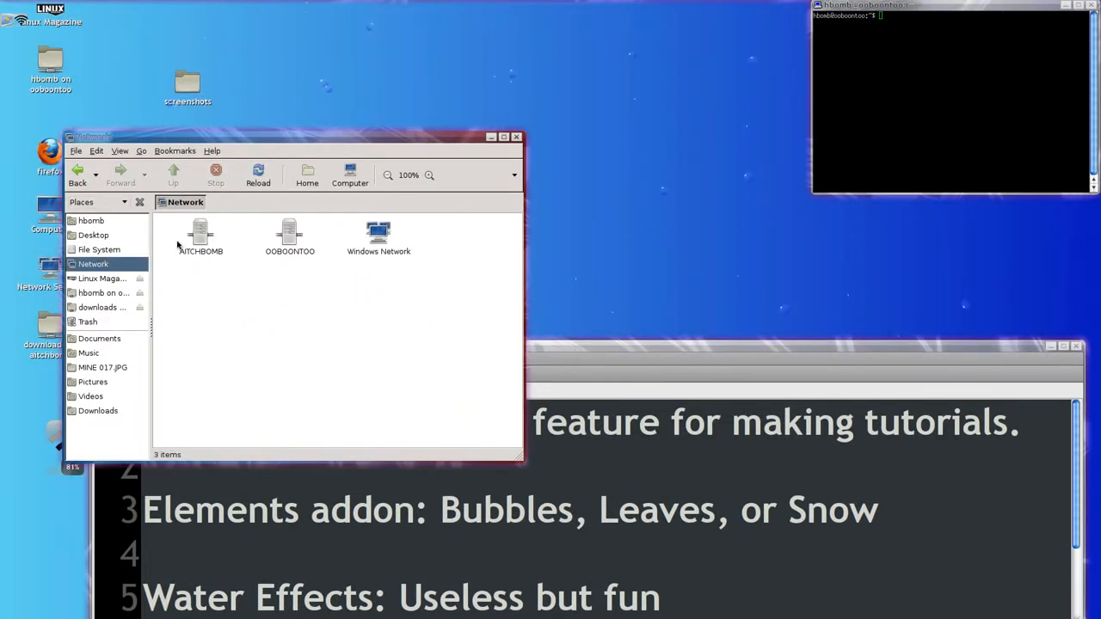
pyautogui.doubleClick(200, 238)
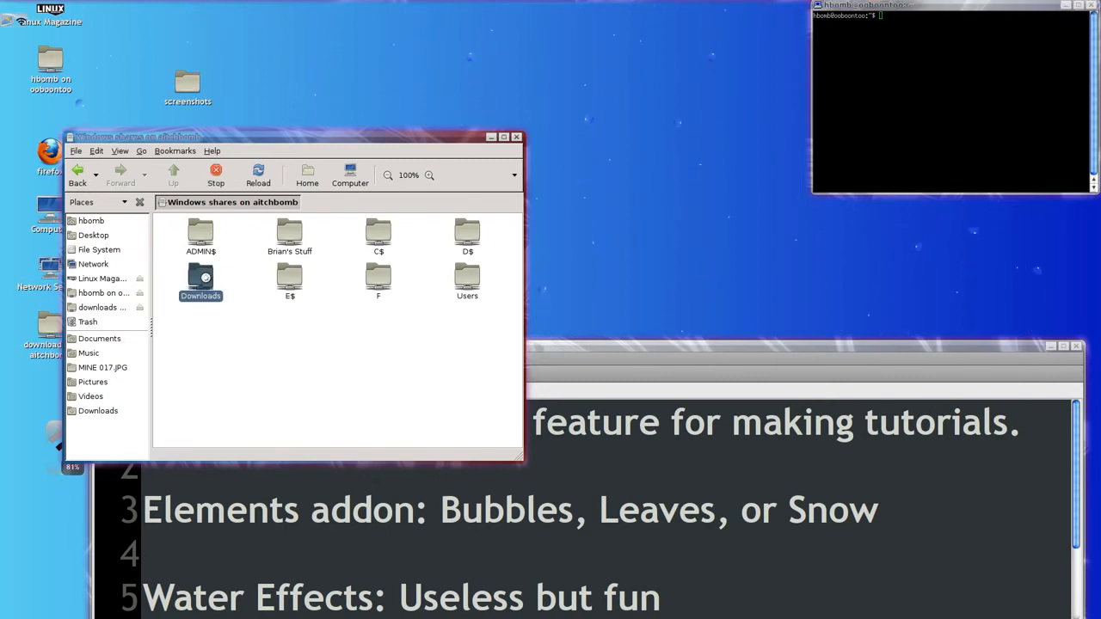
pyautogui.doubleClick(200, 279)
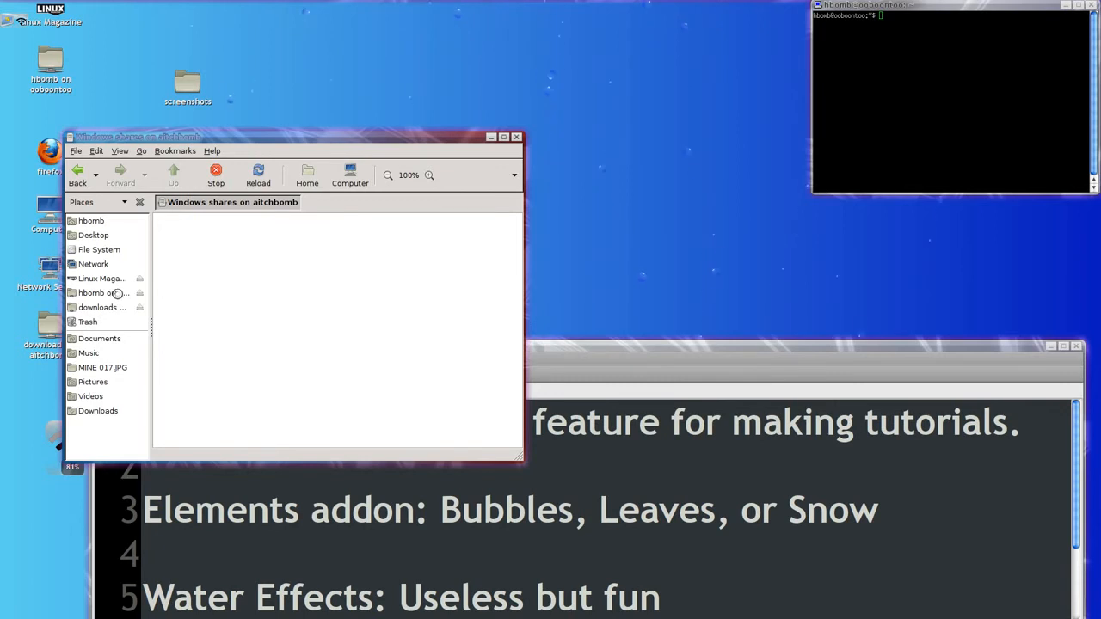
pyautogui.click(104, 293)
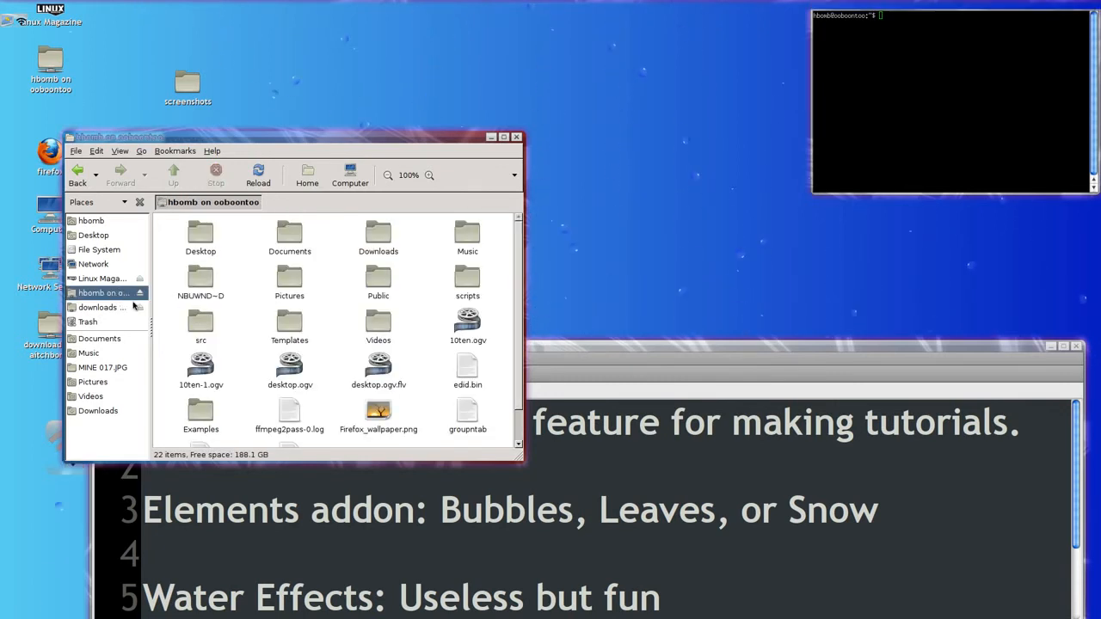
pyautogui.click(93, 265)
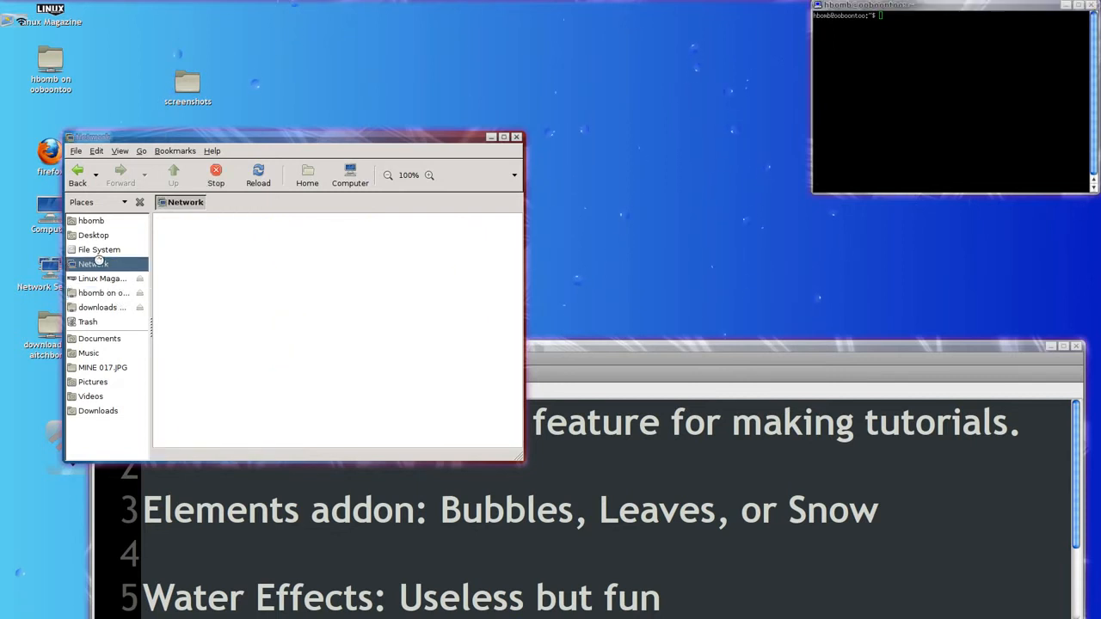
pyautogui.click(93, 265)
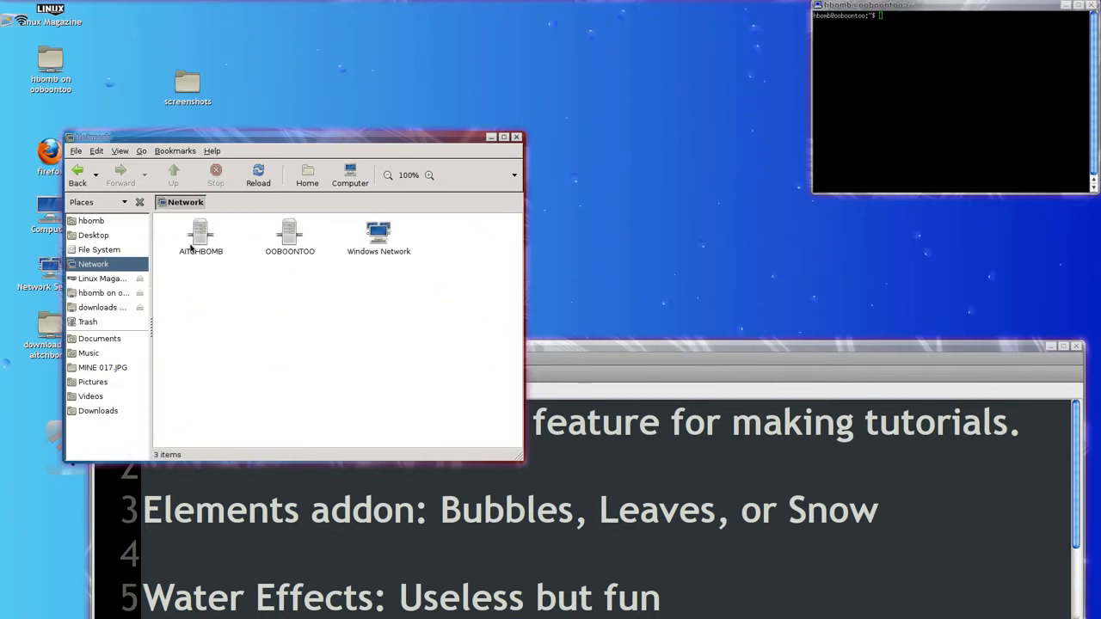
pyautogui.doubleClick(200, 234)
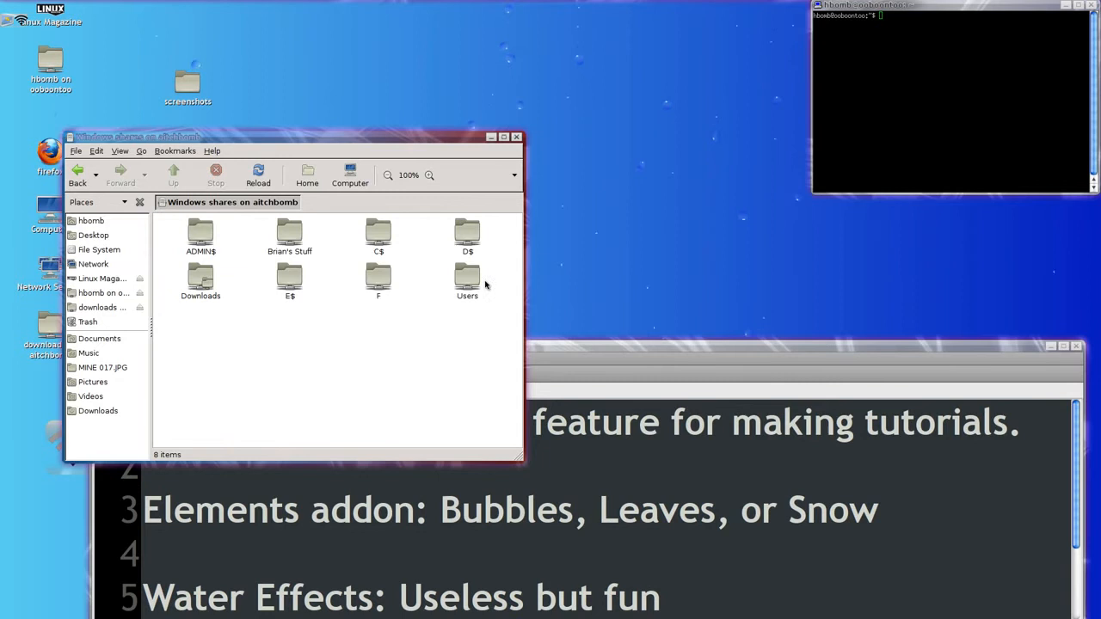
# Mount the Users share, dismiss the mount error, drill through user > Music > Music > F01 and play an m4a track
pyautogui.click(468, 278)
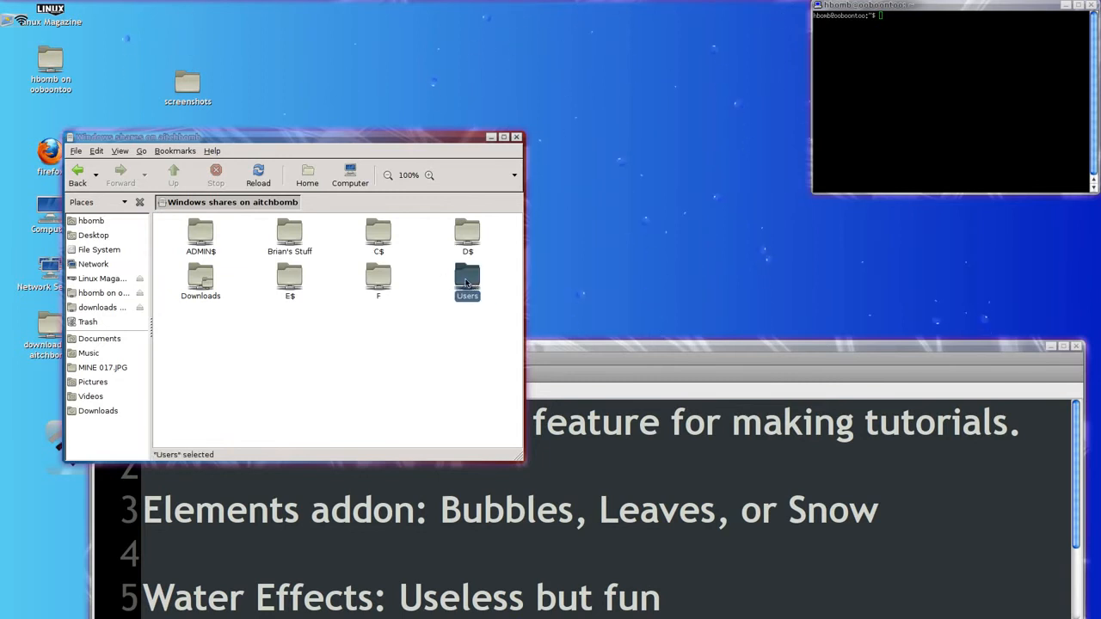
pyautogui.doubleClick(467, 279)
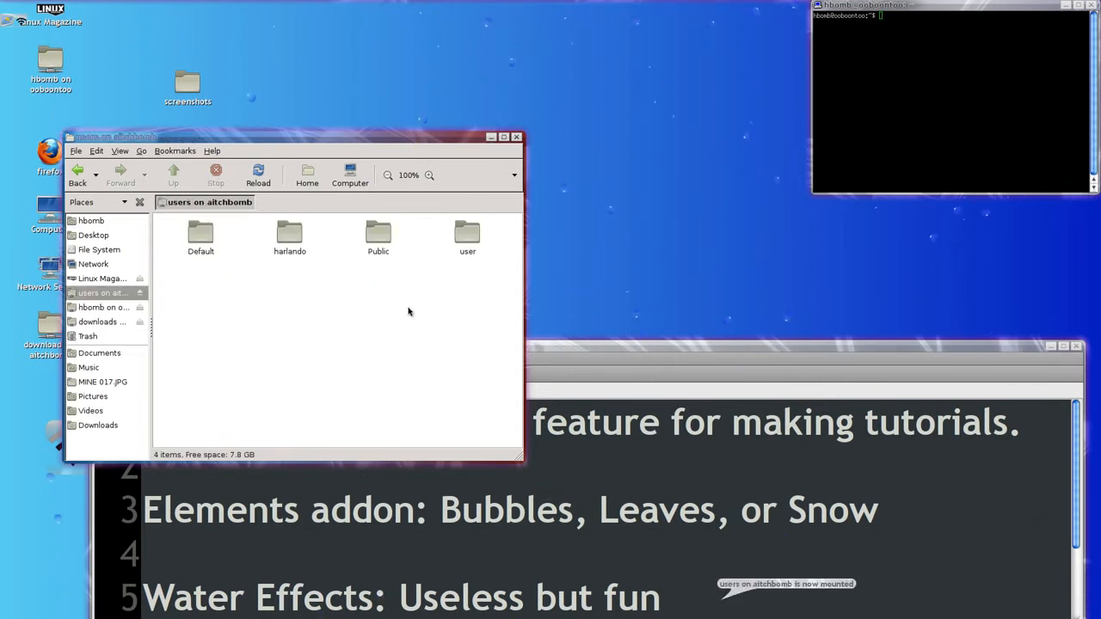
pyautogui.doubleClick(468, 232)
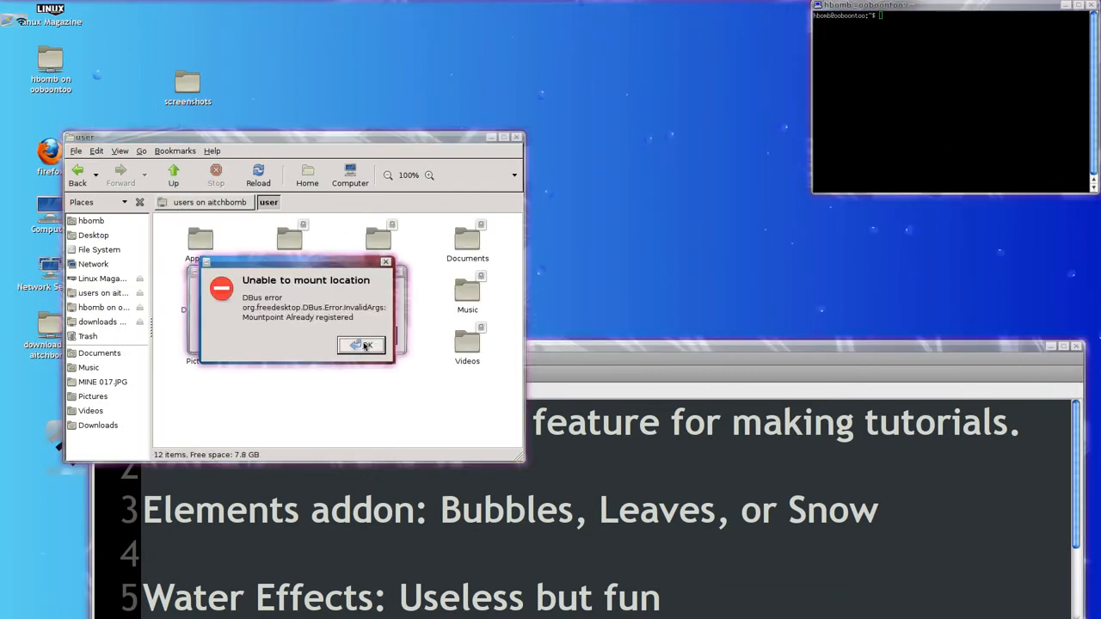
pyautogui.click(359, 345)
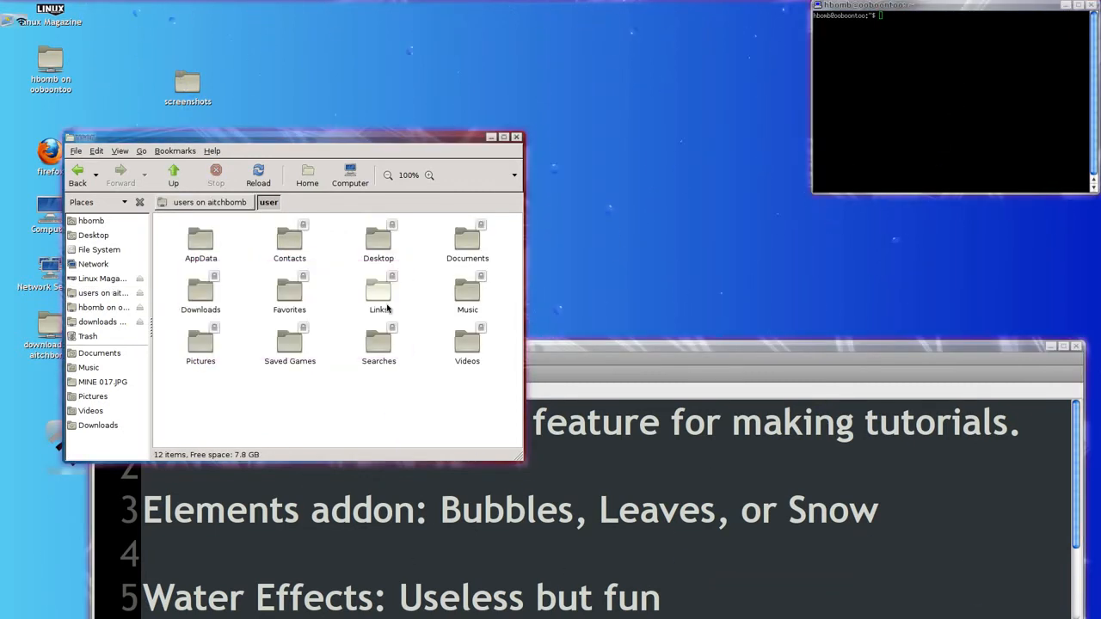
pyautogui.doubleClick(468, 292)
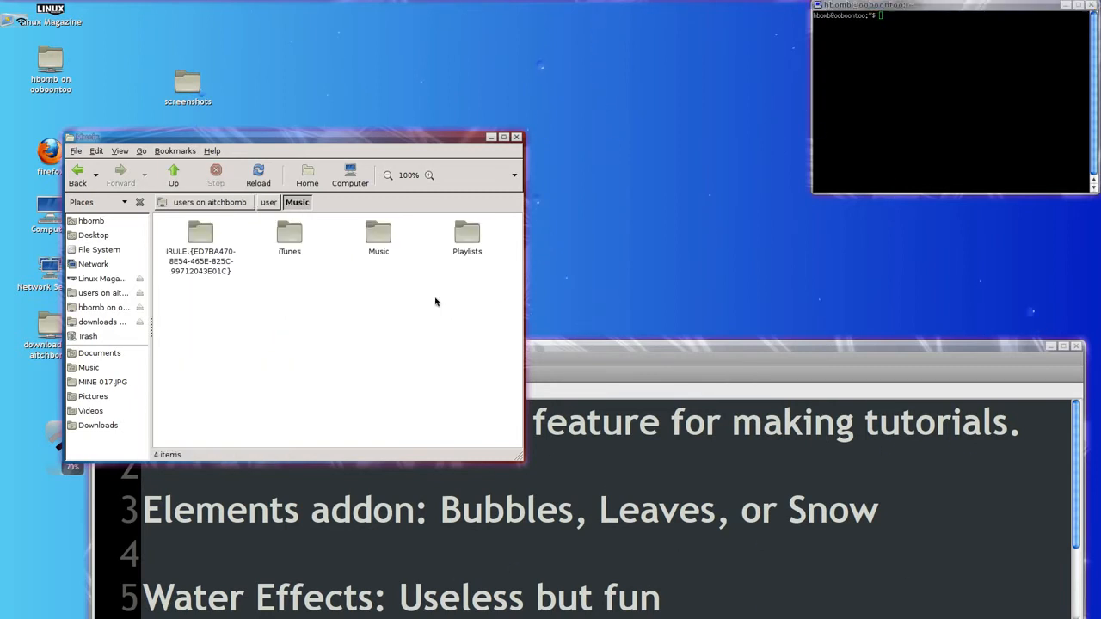
pyautogui.click(378, 238)
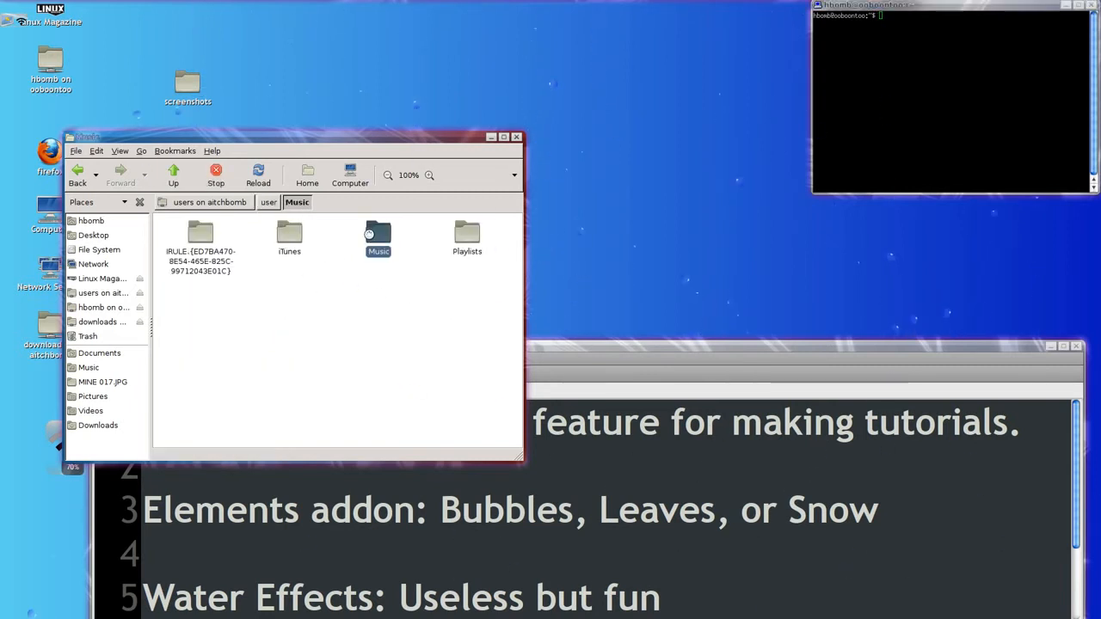
pyautogui.doubleClick(378, 237)
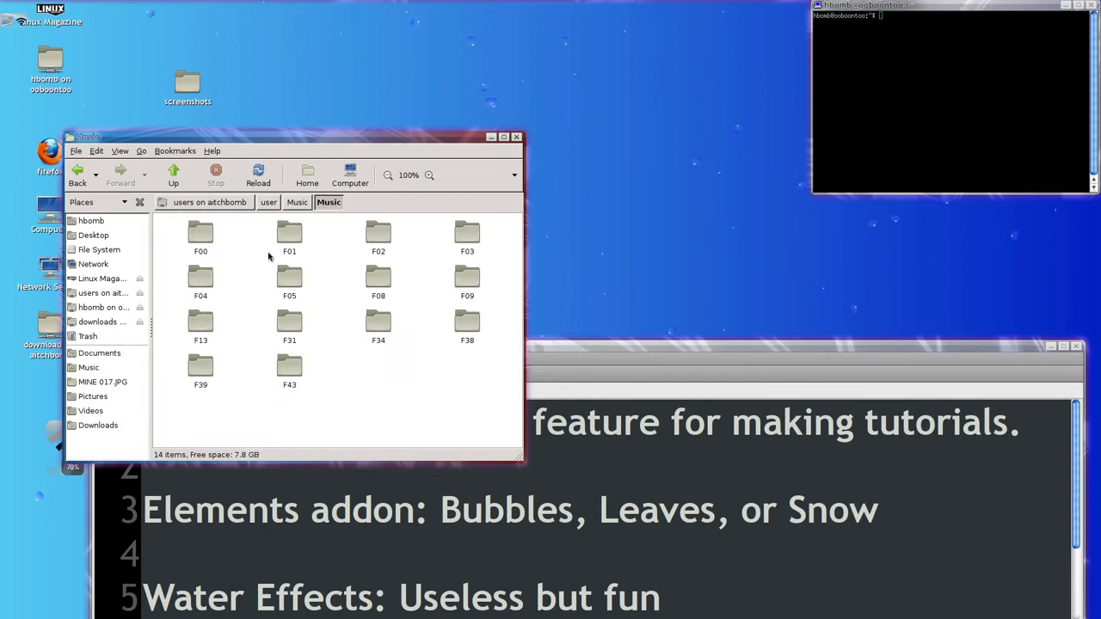
pyautogui.doubleClick(289, 233)
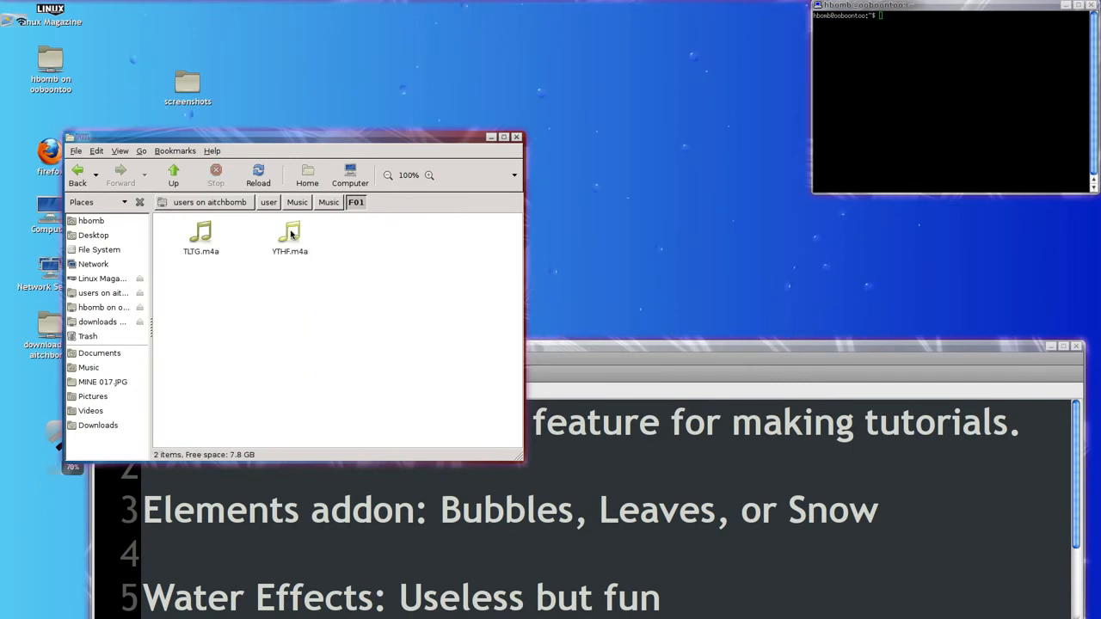
pyautogui.doubleClick(289, 238)
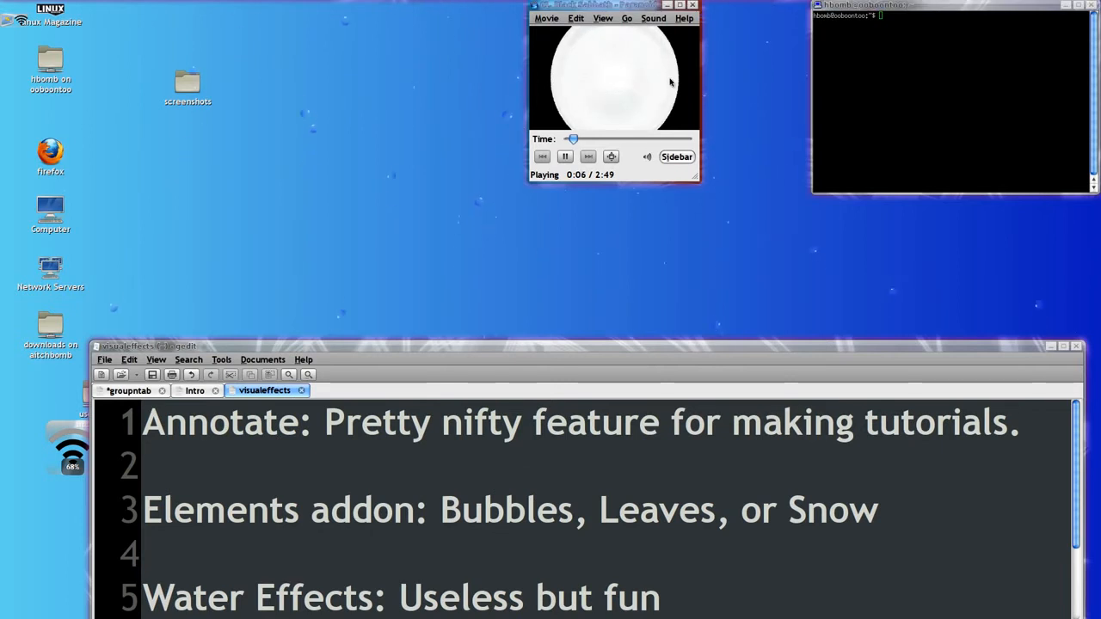
# Close the music player, peek inside the desktop screenshots folder, then close its Nautilus window
pyautogui.click(692, 6)
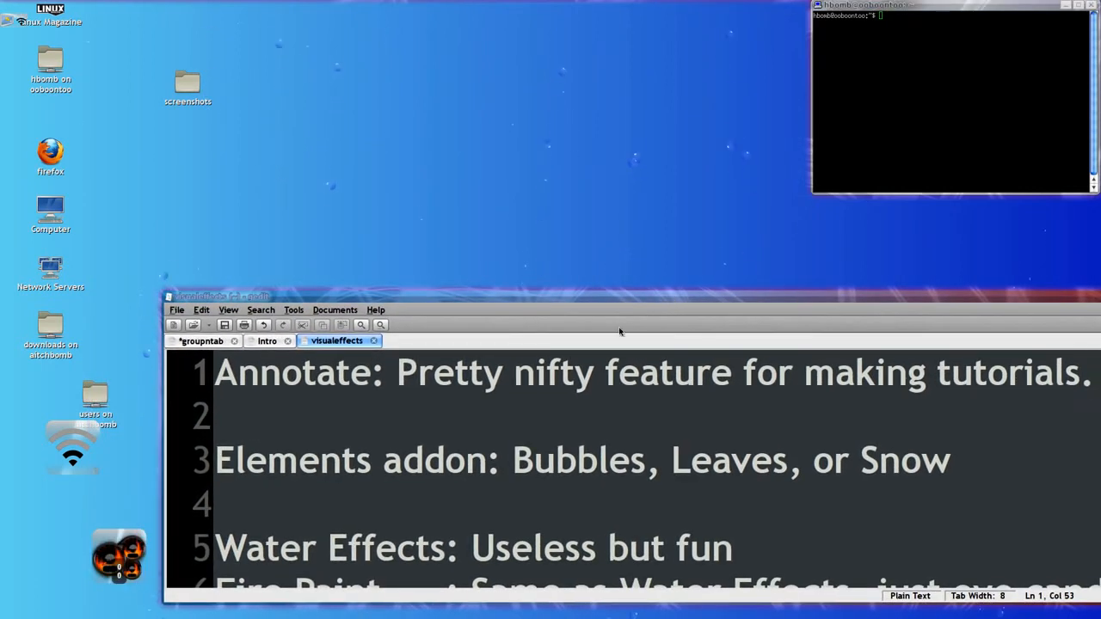
pyautogui.moveTo(232, 188)
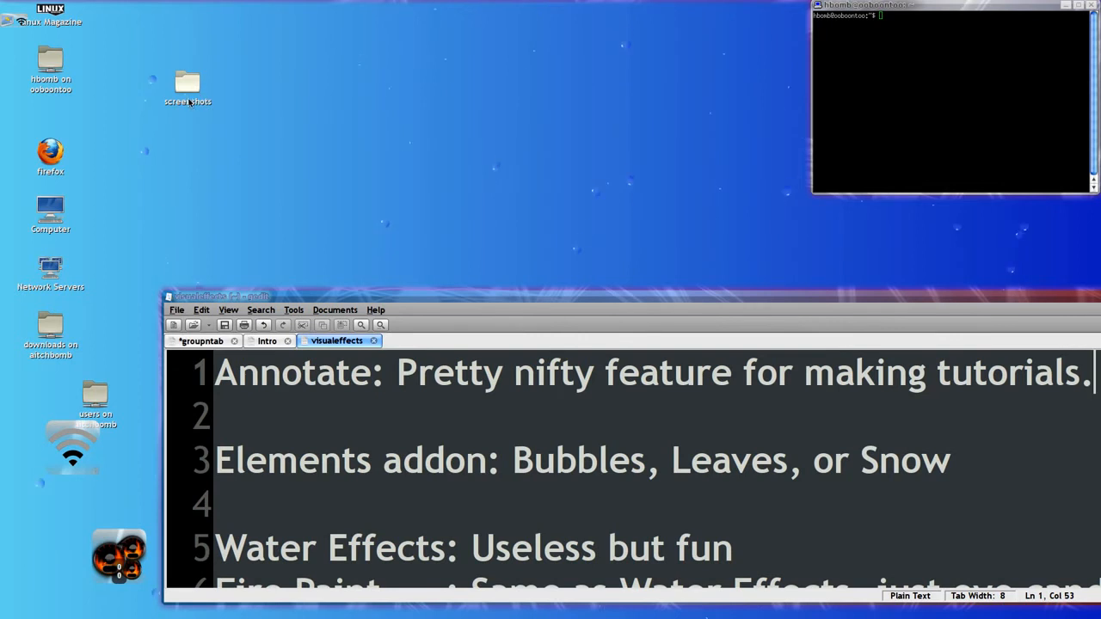
pyautogui.doubleClick(186, 82)
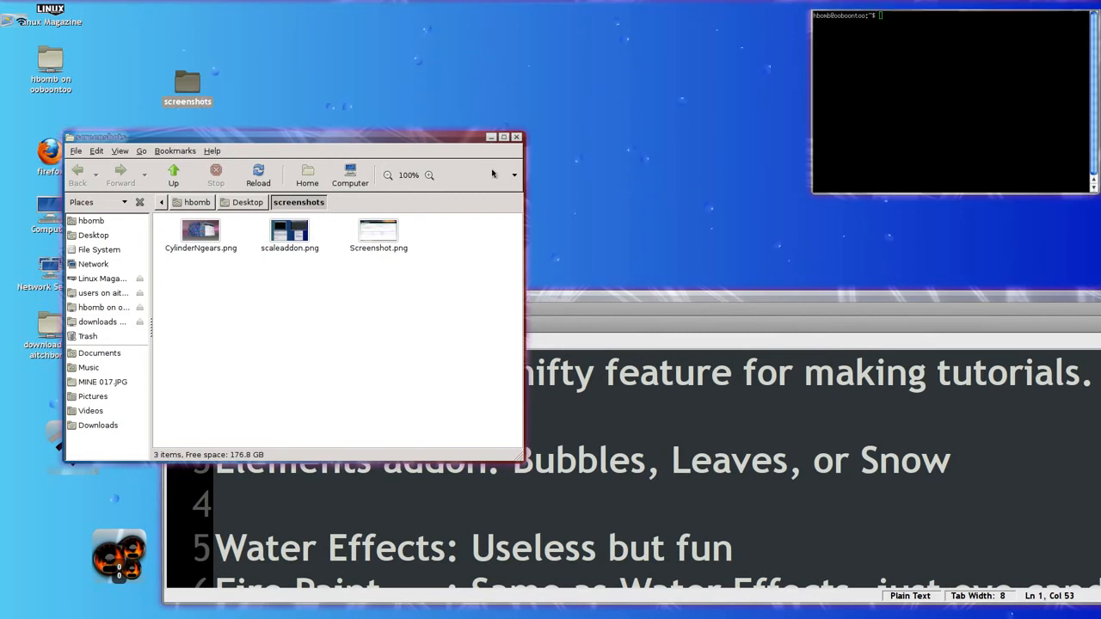
pyautogui.click(516, 138)
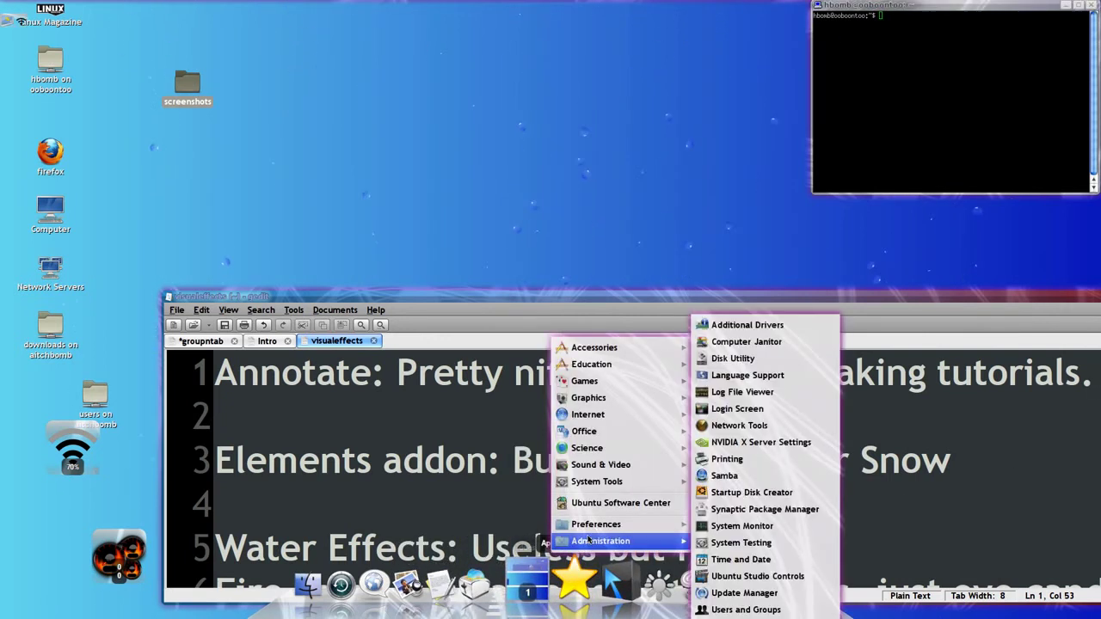
pyautogui.moveTo(595, 523)
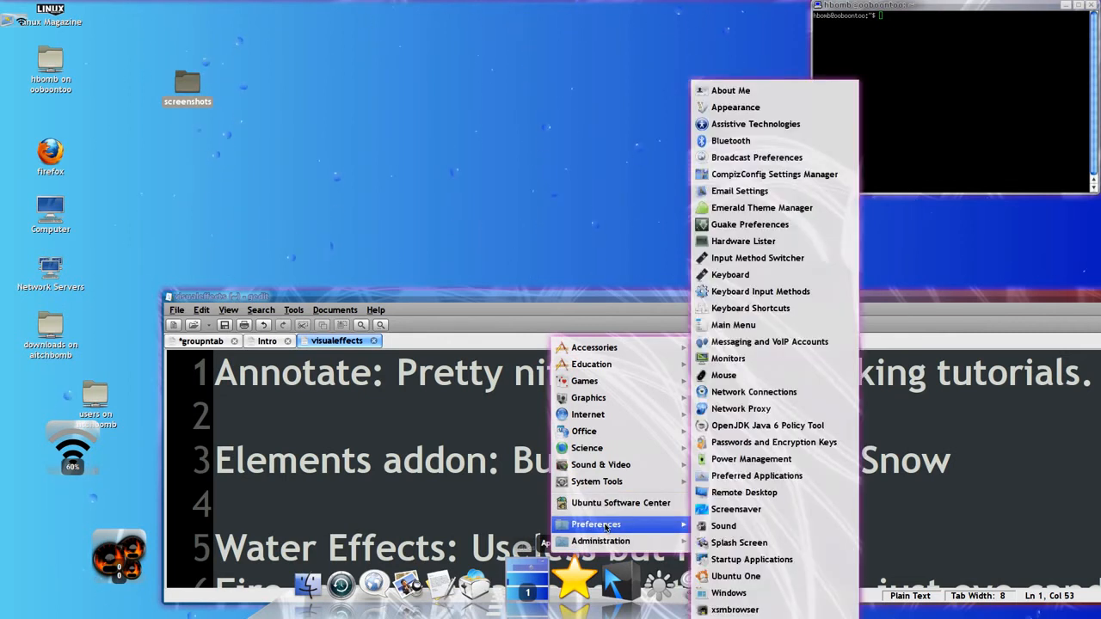
pyautogui.moveTo(619, 503)
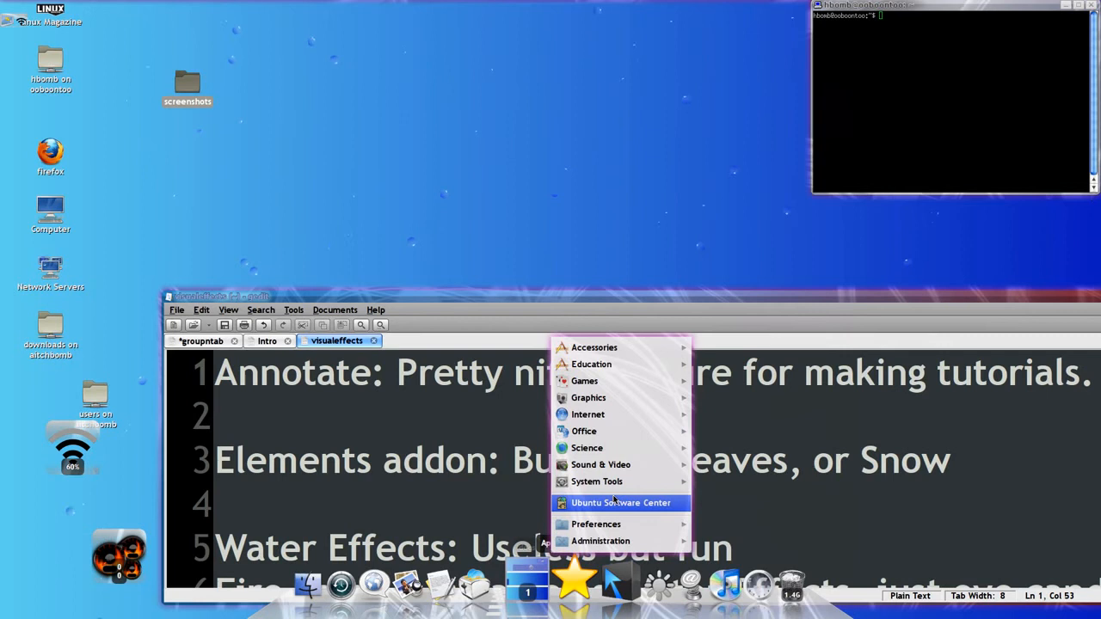
pyautogui.moveTo(597, 482)
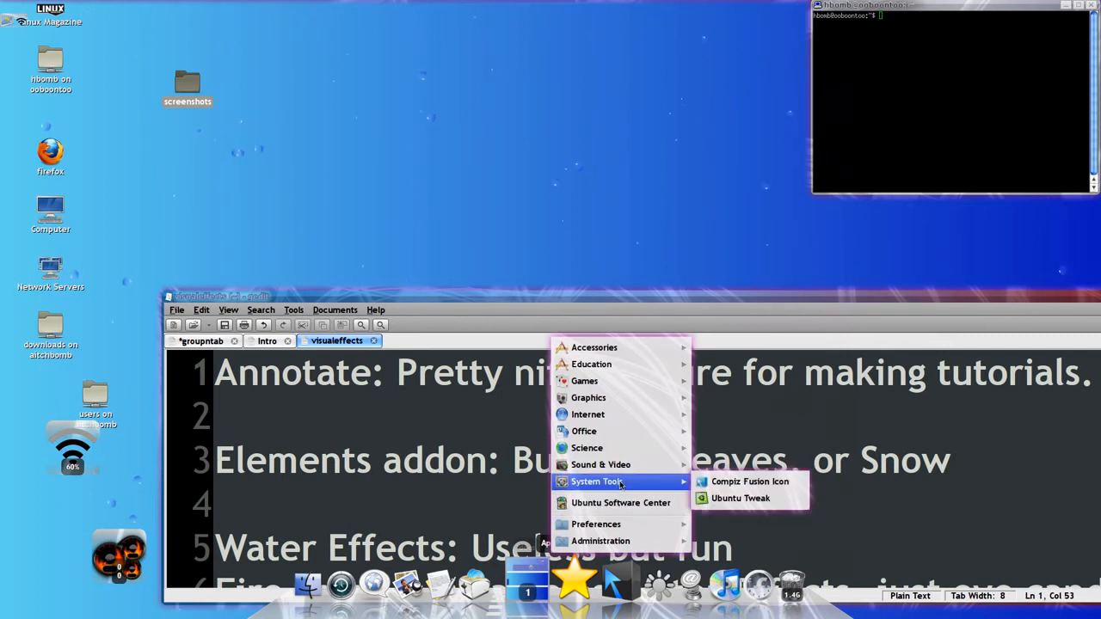
pyautogui.moveTo(601, 464)
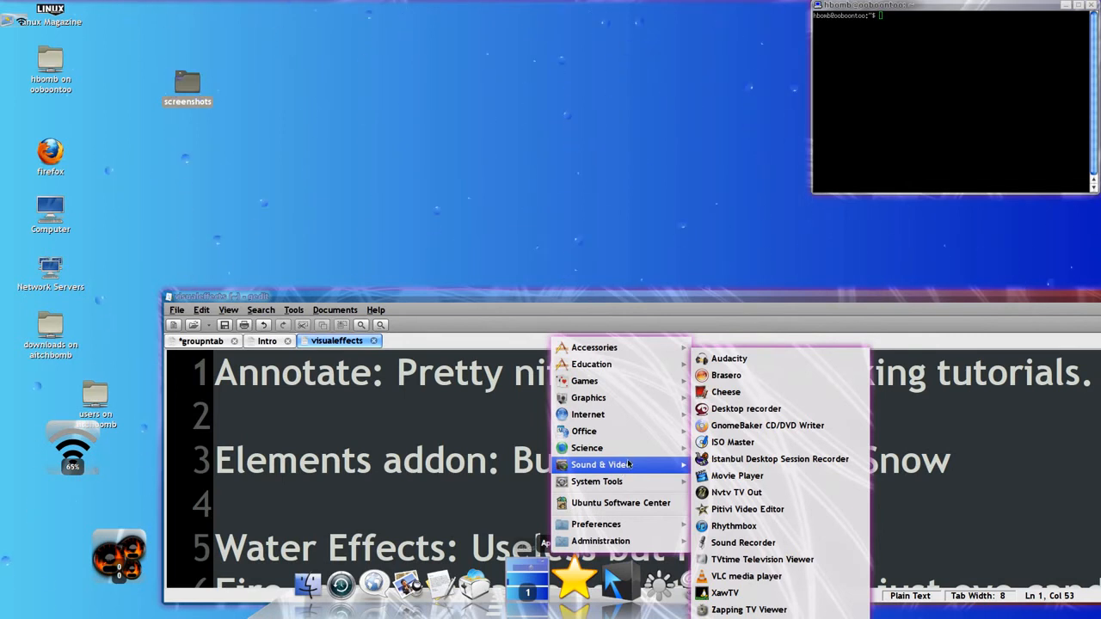
pyautogui.moveTo(630, 461)
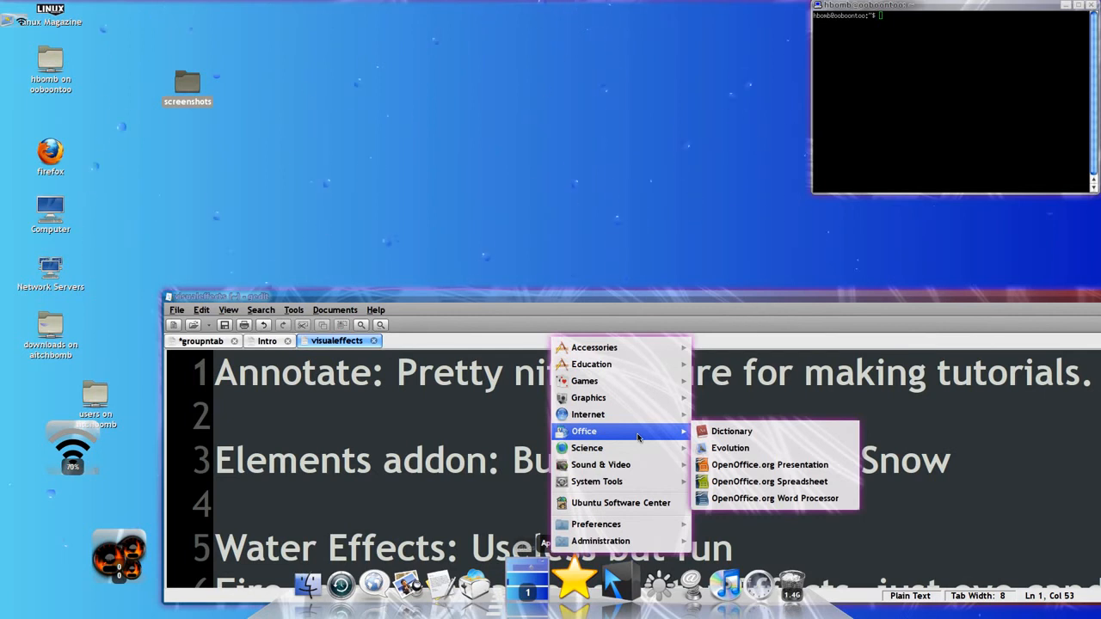
pyautogui.moveTo(589, 413)
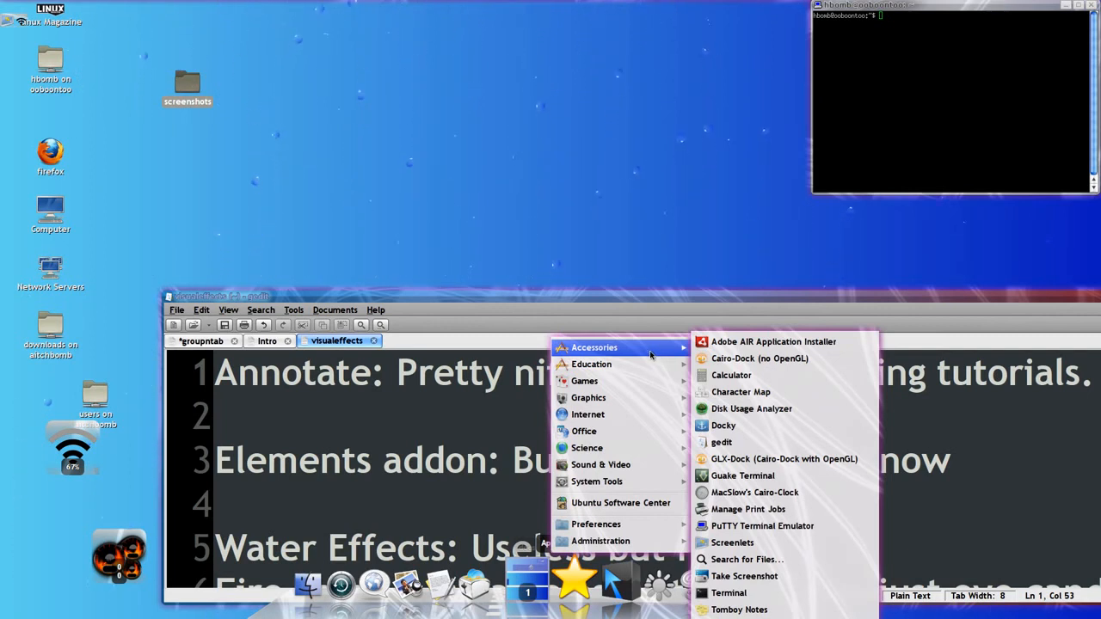
pyautogui.click(485, 198)
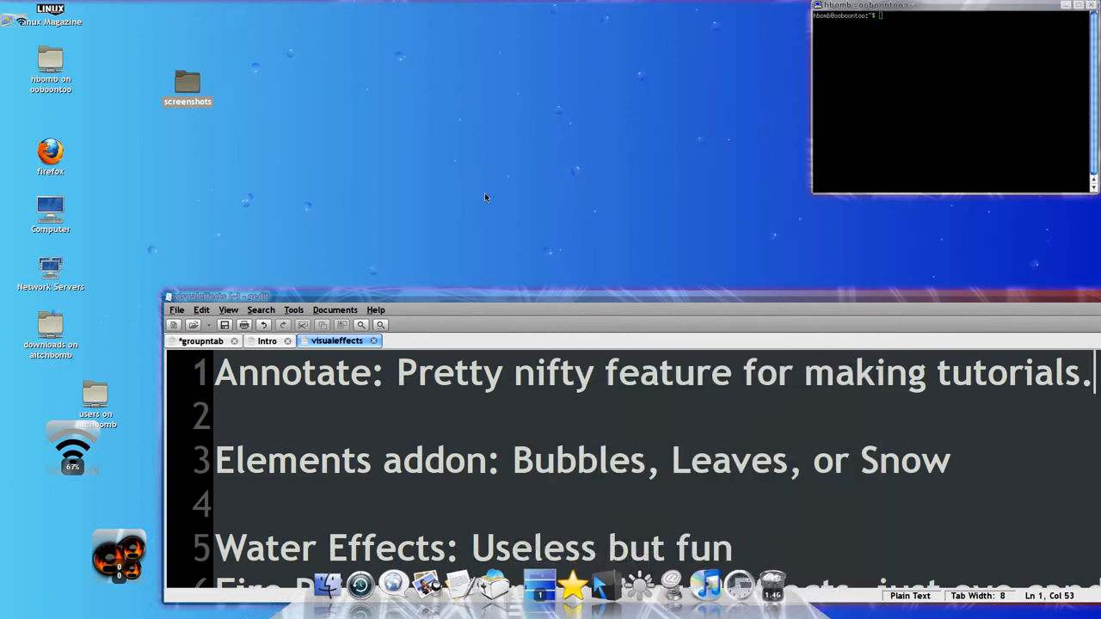
pyautogui.moveTo(530, 300)
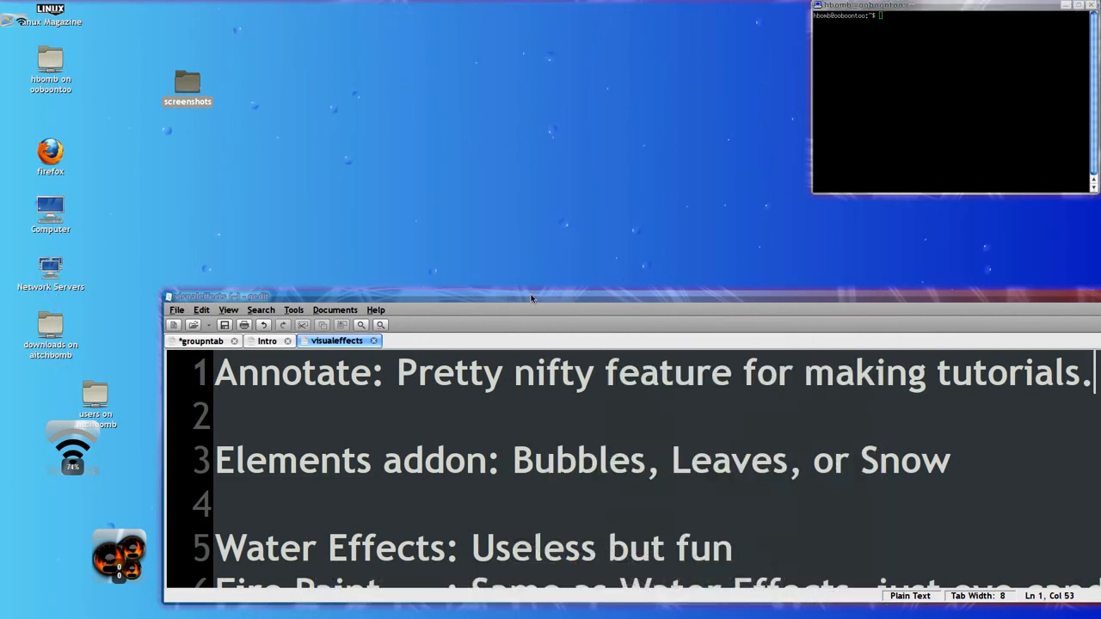